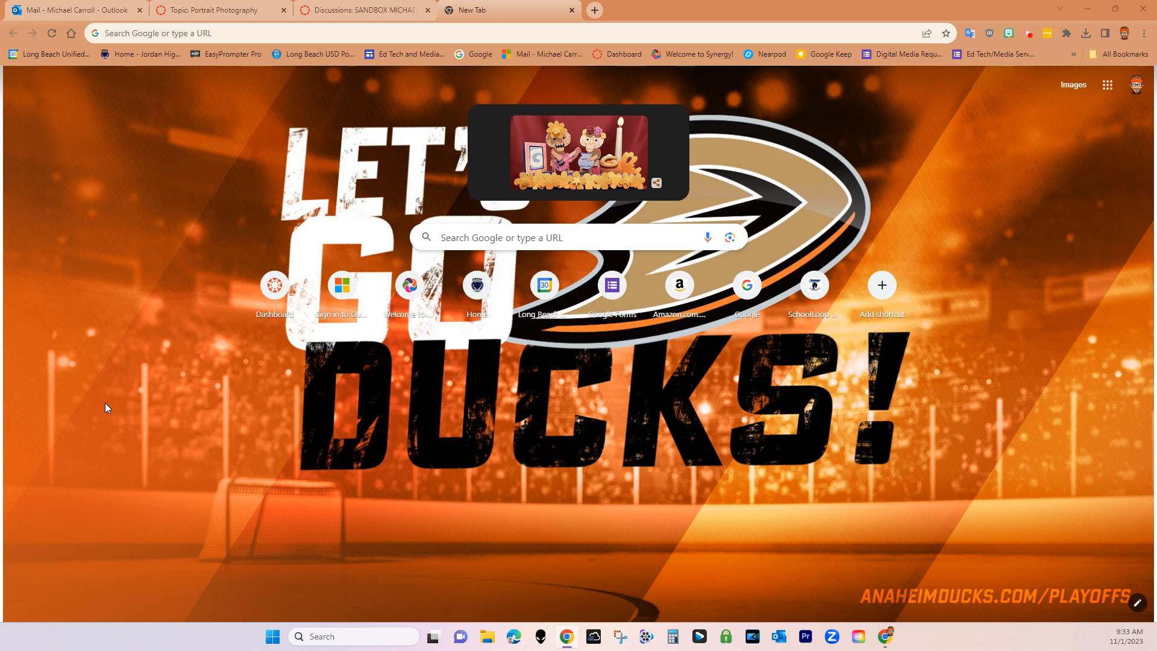
mouse_move(357, 64)
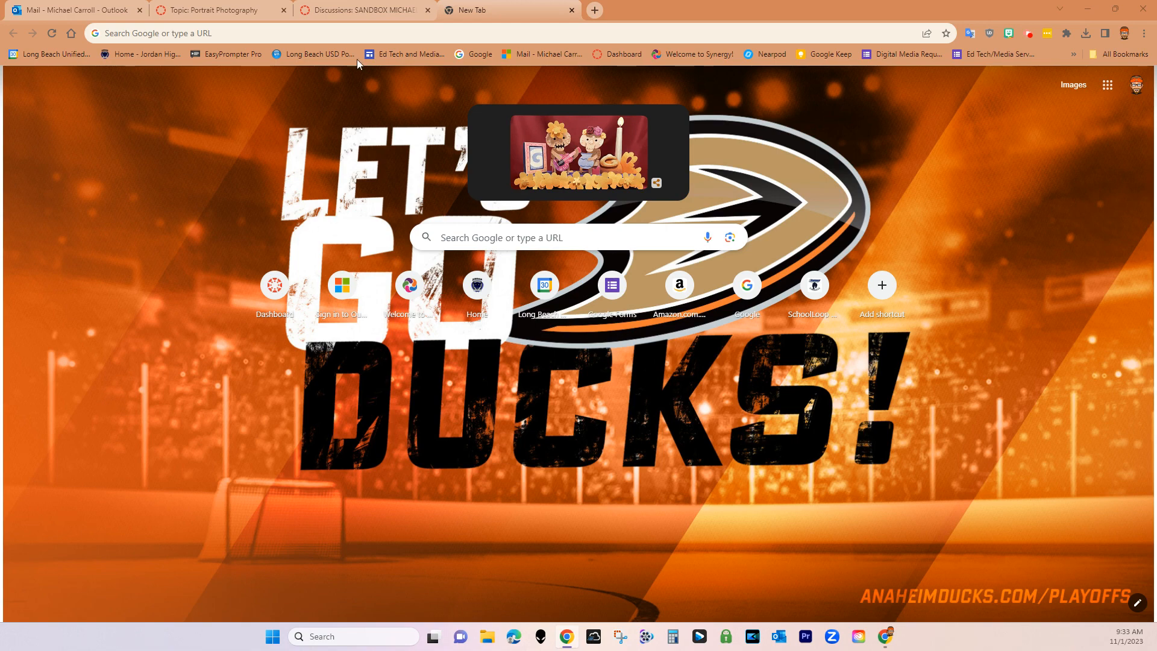
From the Dashboard, open the unpublished SANDBOX MICHAEL CARROLL course home page
left_click(362, 11)
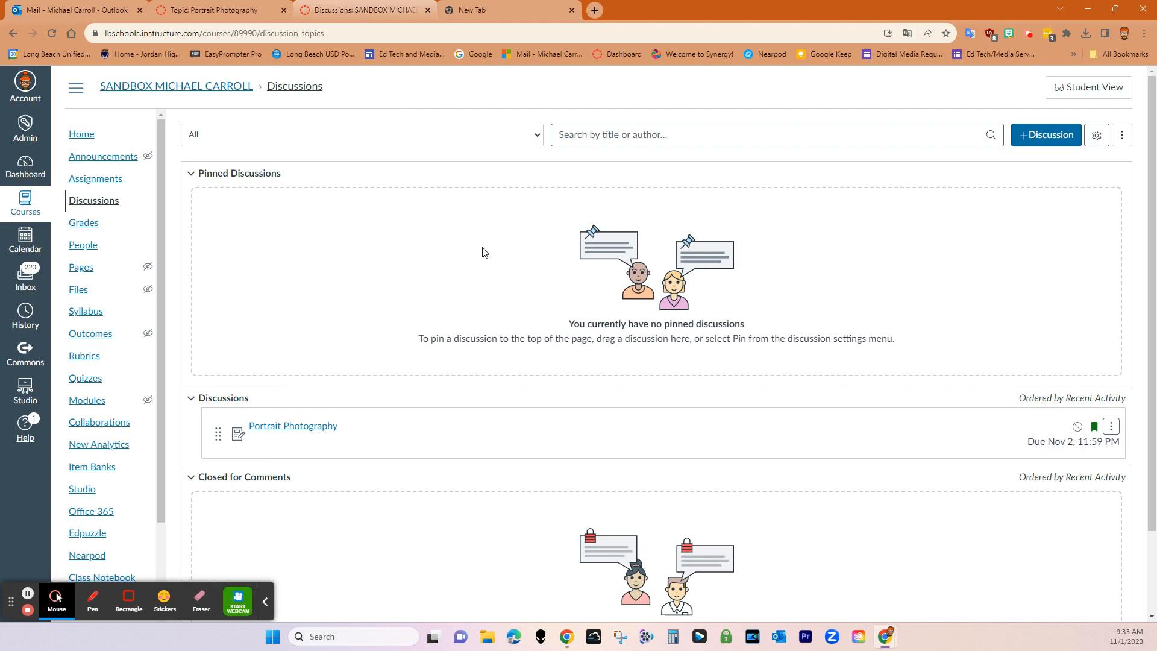
mouse_move(48, 201)
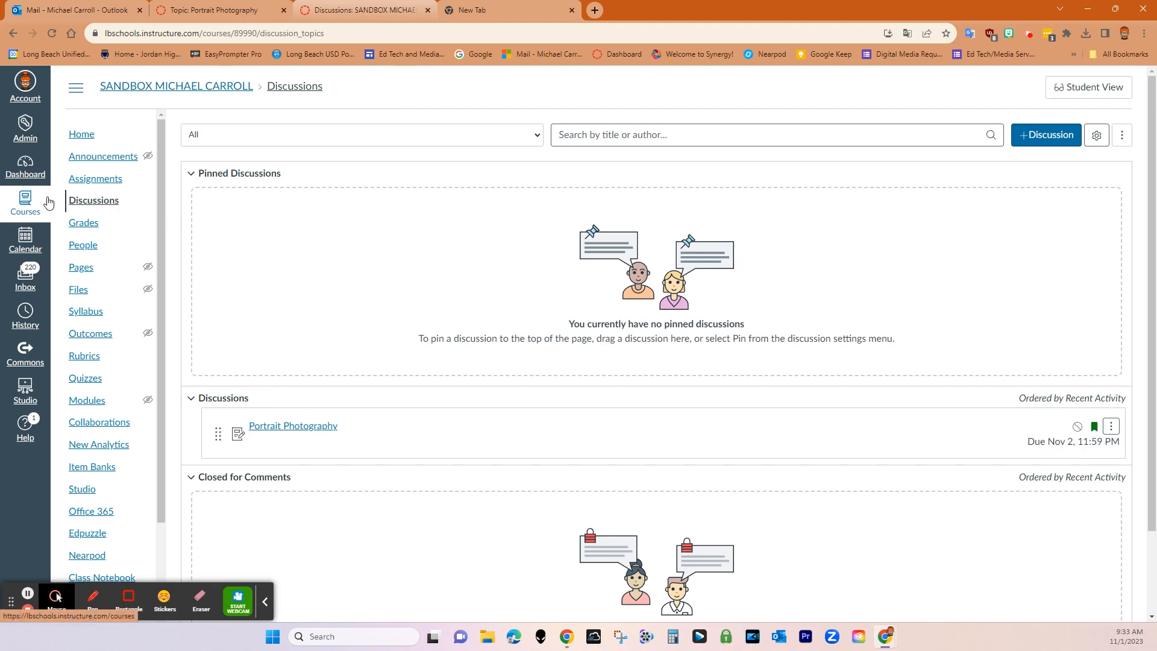
mouse_move(25, 165)
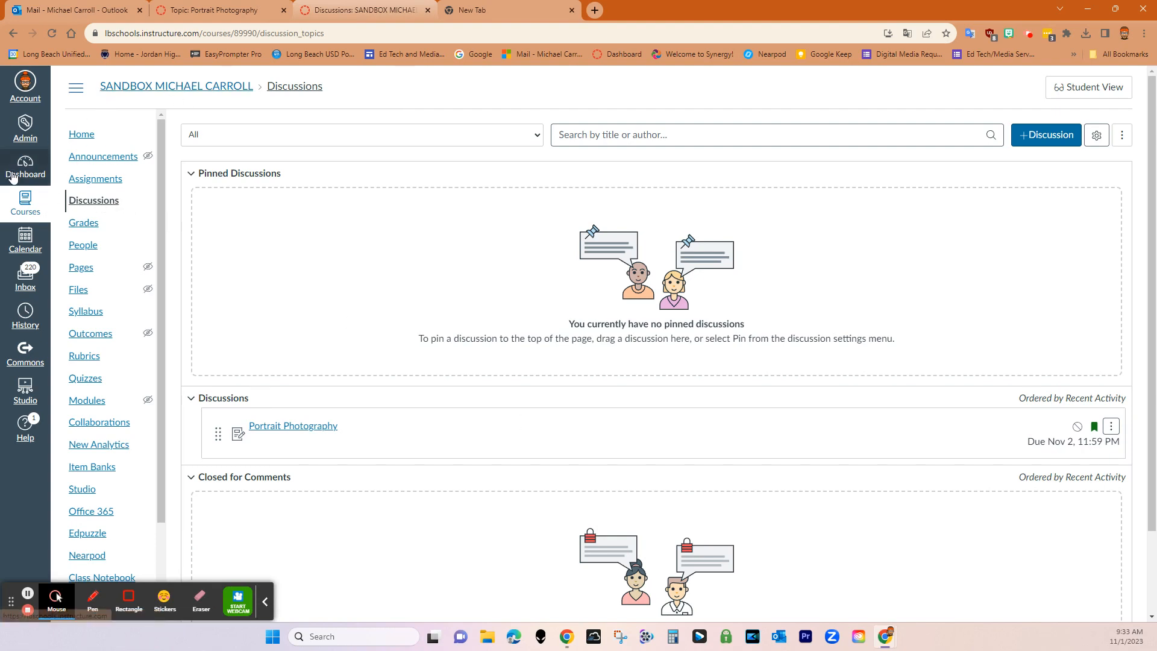
left_click(24, 166)
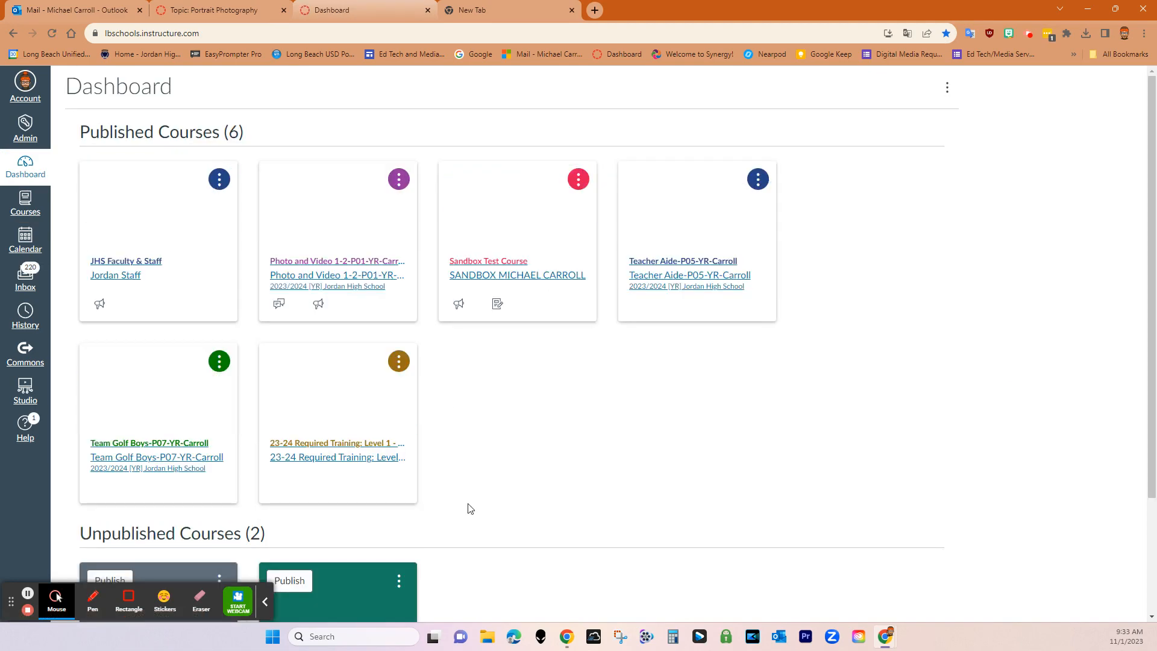
scroll("down", 3)
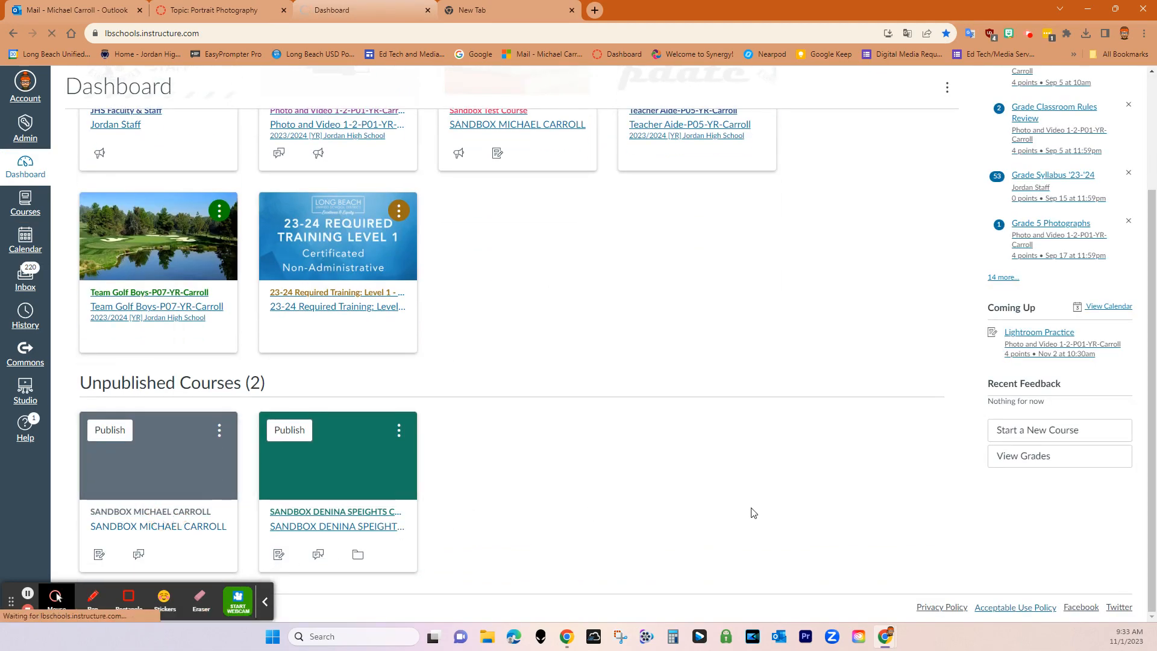
left_click(149, 511)
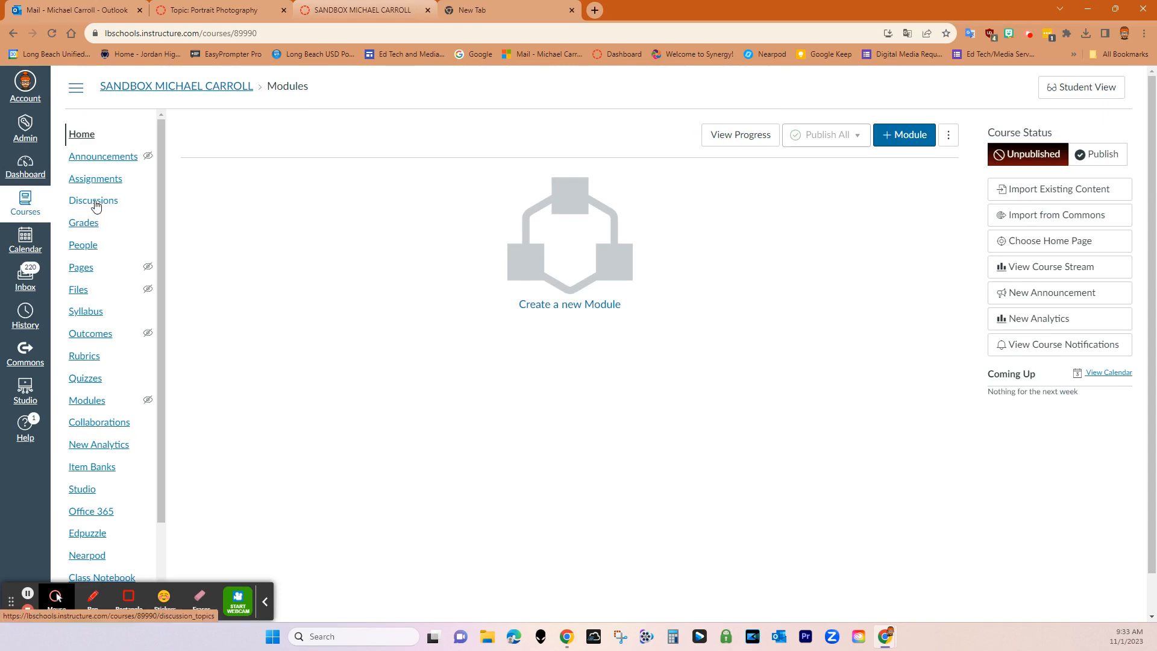
Start a new blank discussion topic from the course Discussions page
left_click(93, 200)
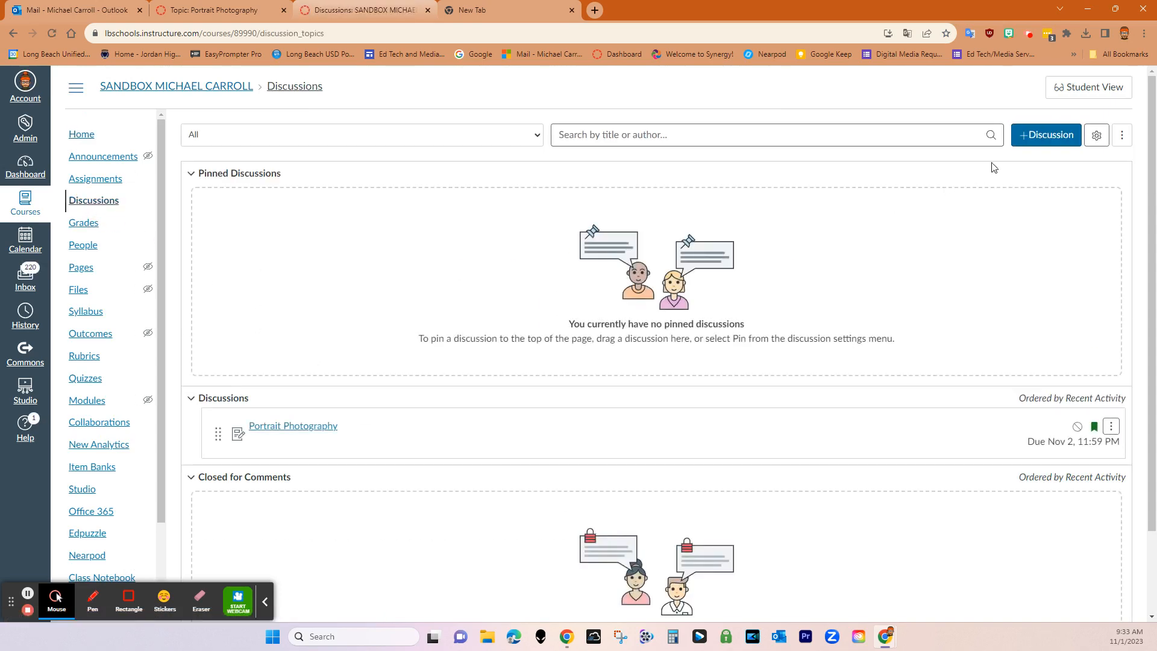
left_click(1046, 134)
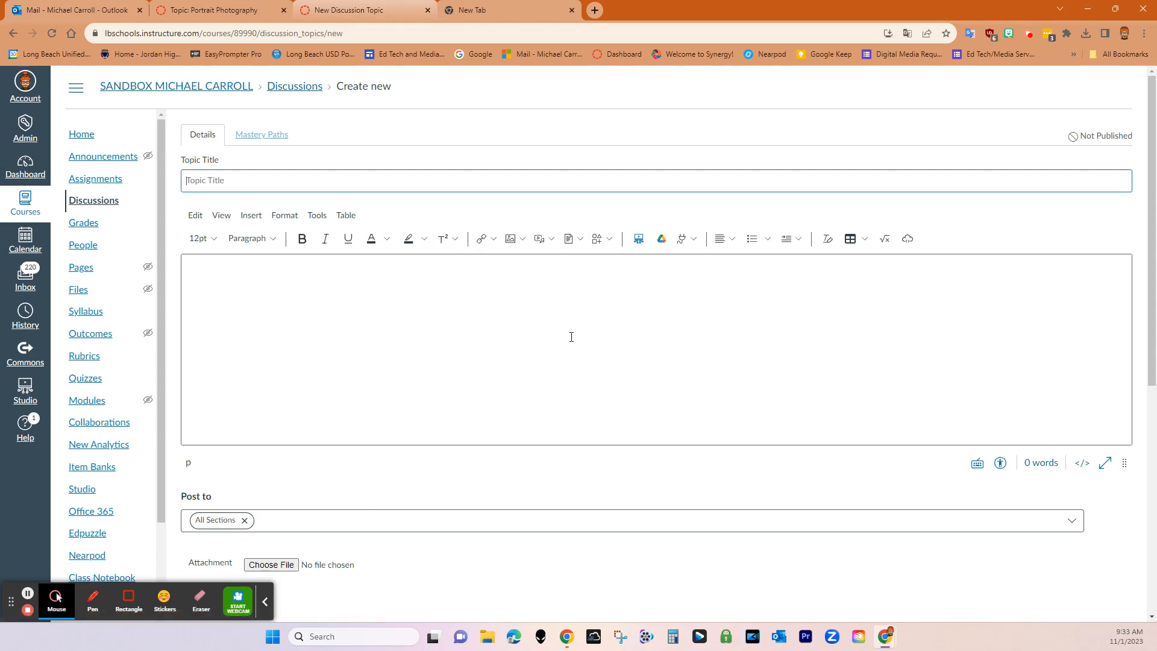
mouse_move(458, 452)
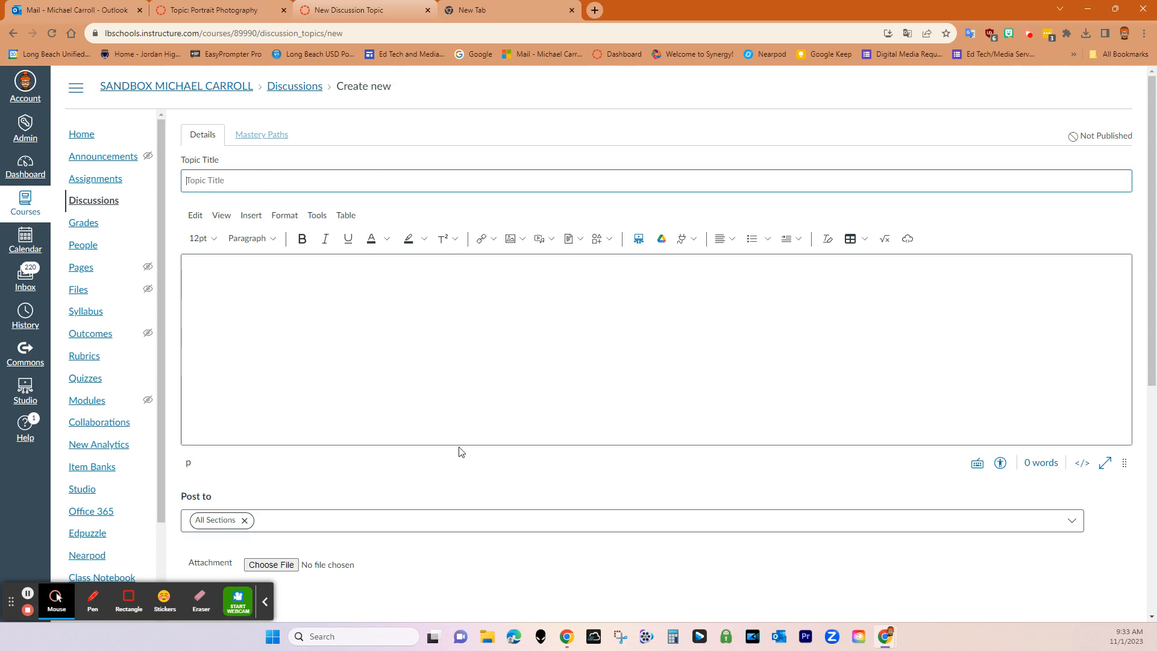
mouse_move(227, 264)
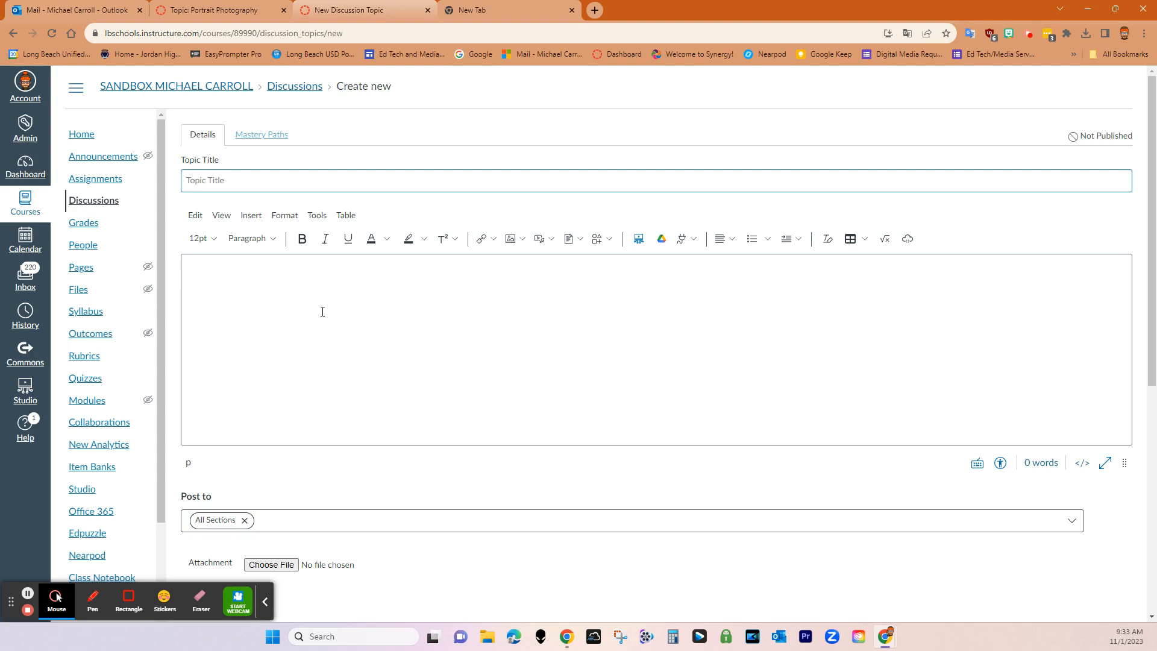
mouse_move(391, 345)
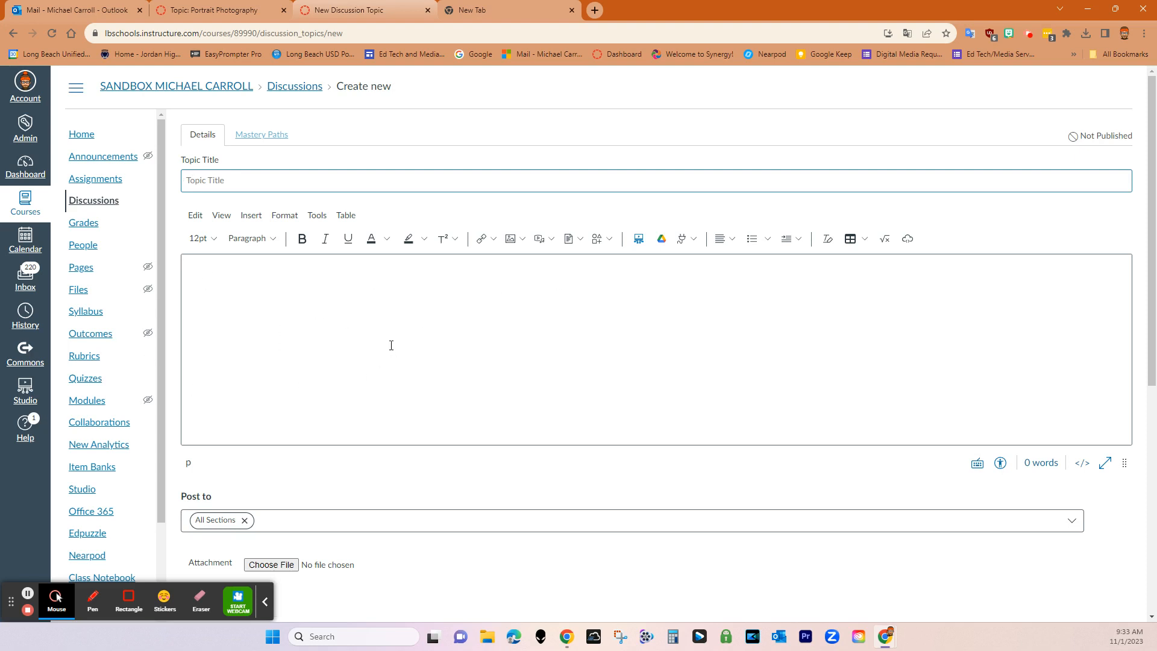
mouse_move(395, 369)
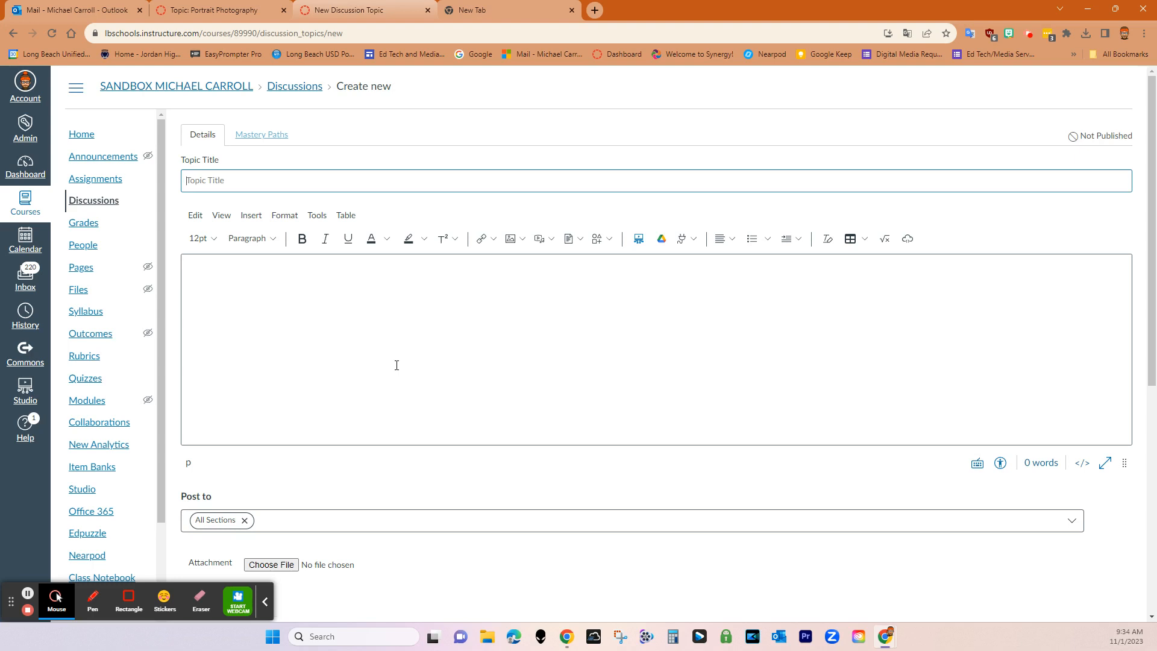
mouse_move(420, 113)
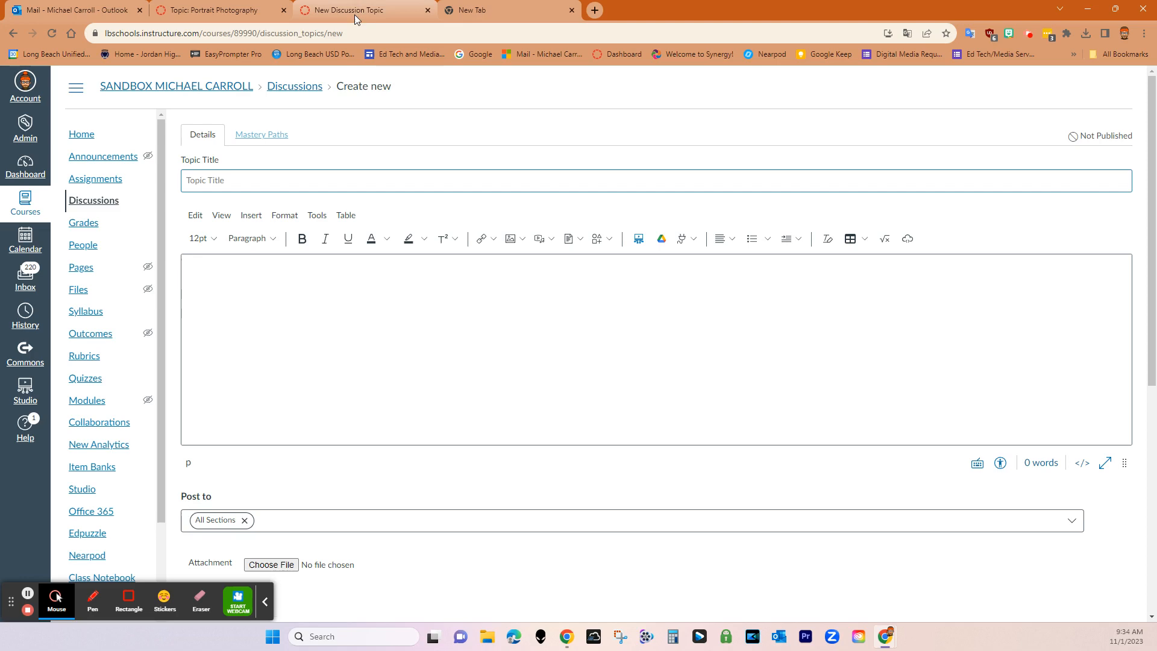
left_click(214, 9)
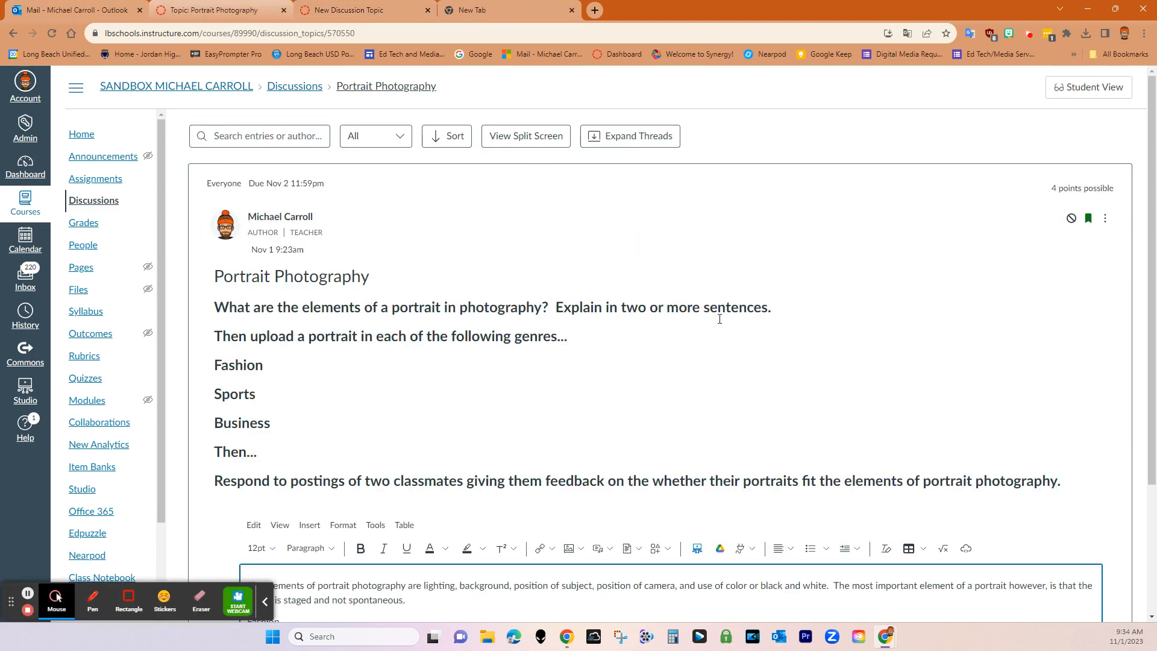
mouse_move(743, 413)
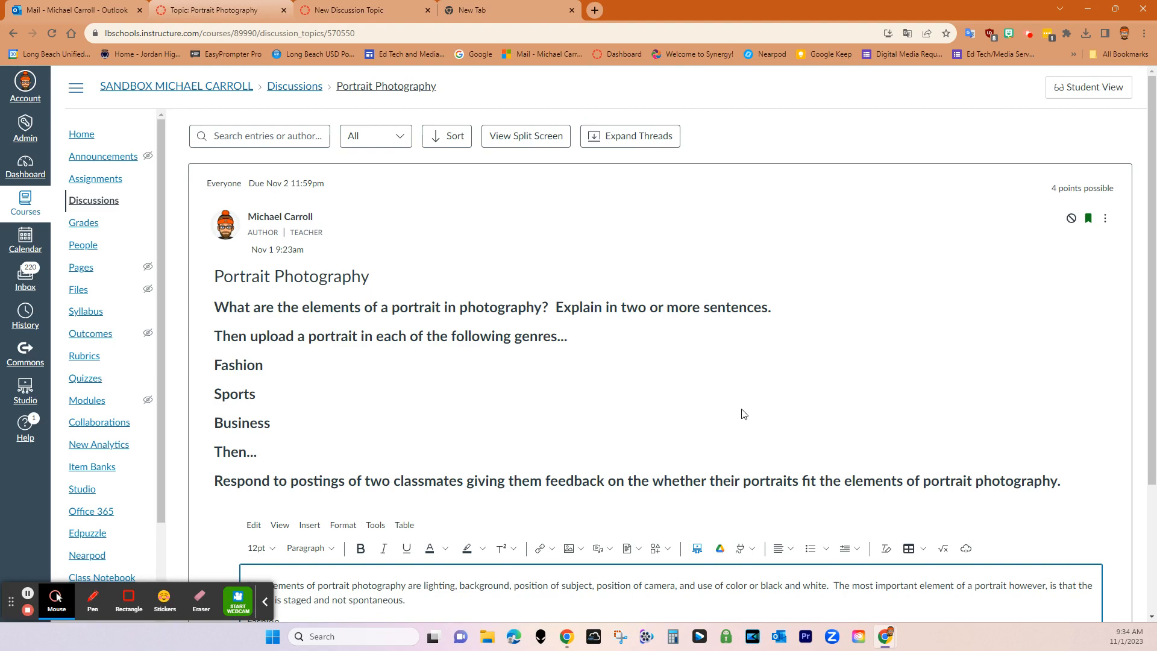
mouse_move(295, 367)
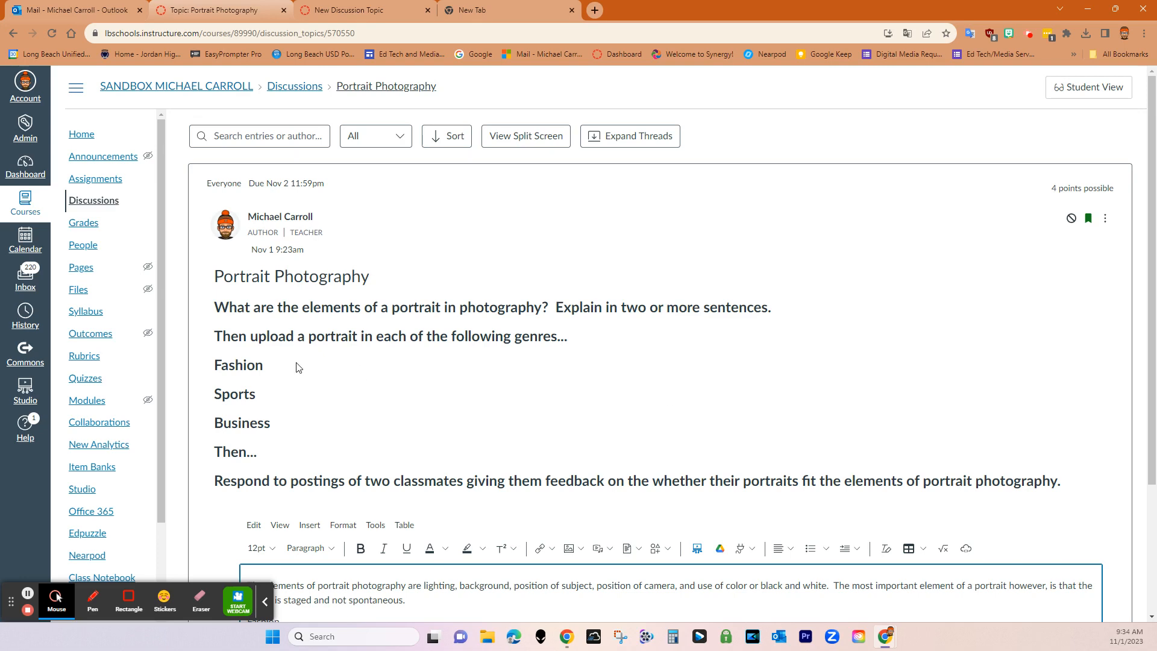
mouse_move(304, 275)
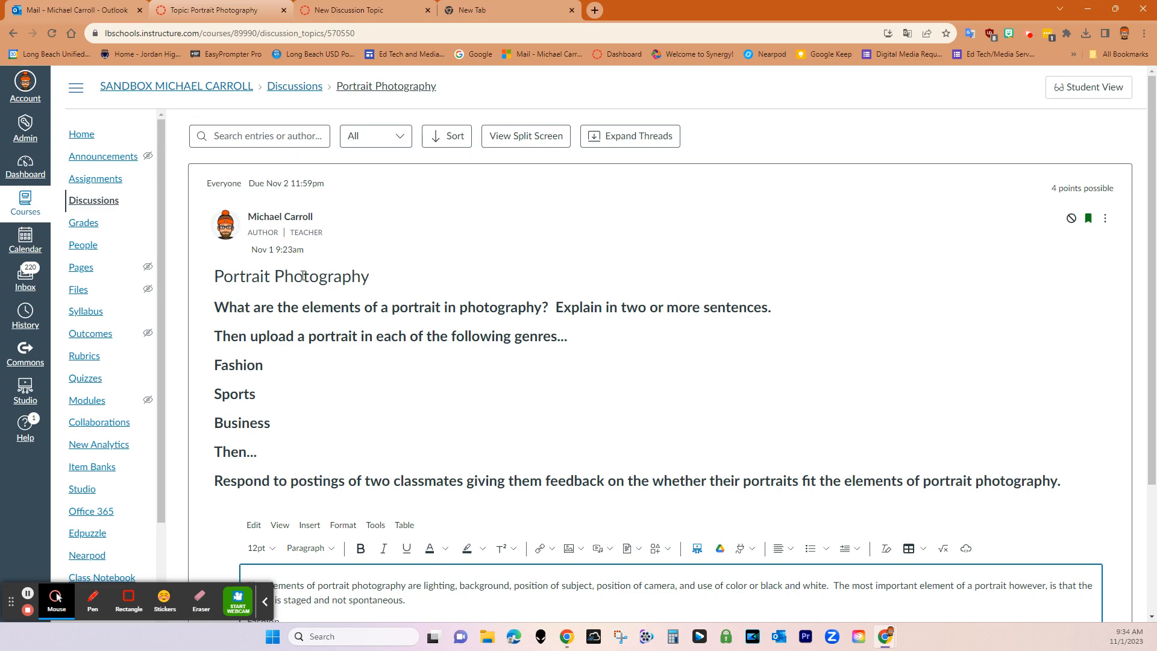
left_click(353, 9)
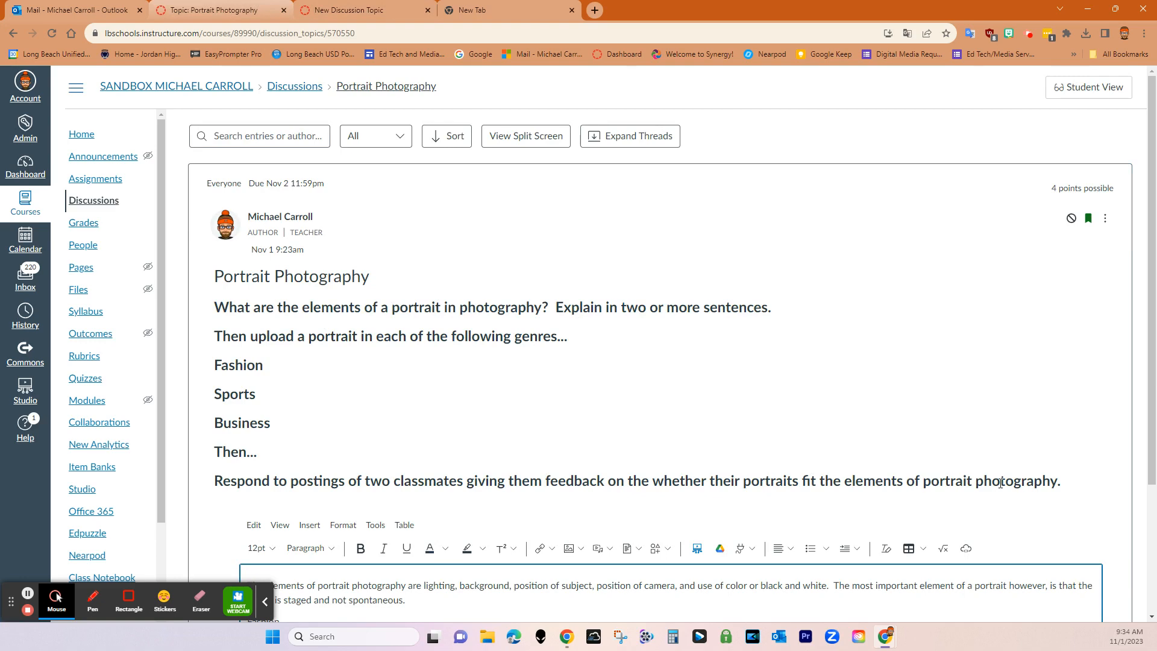
mouse_move(327, 116)
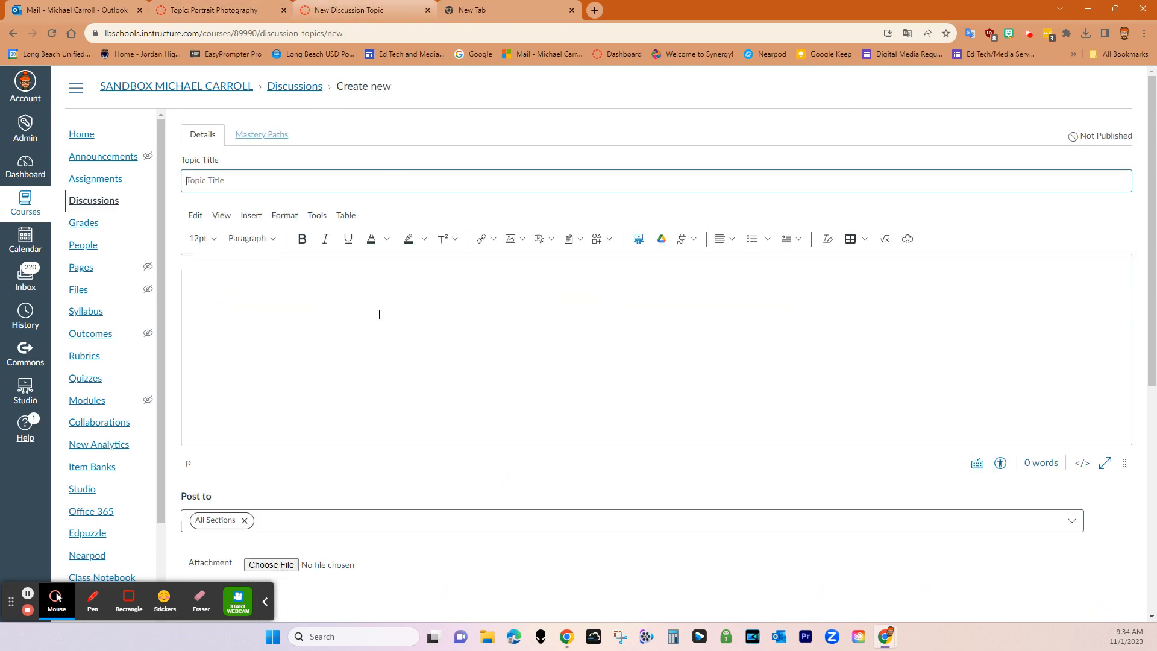
mouse_move(604, 411)
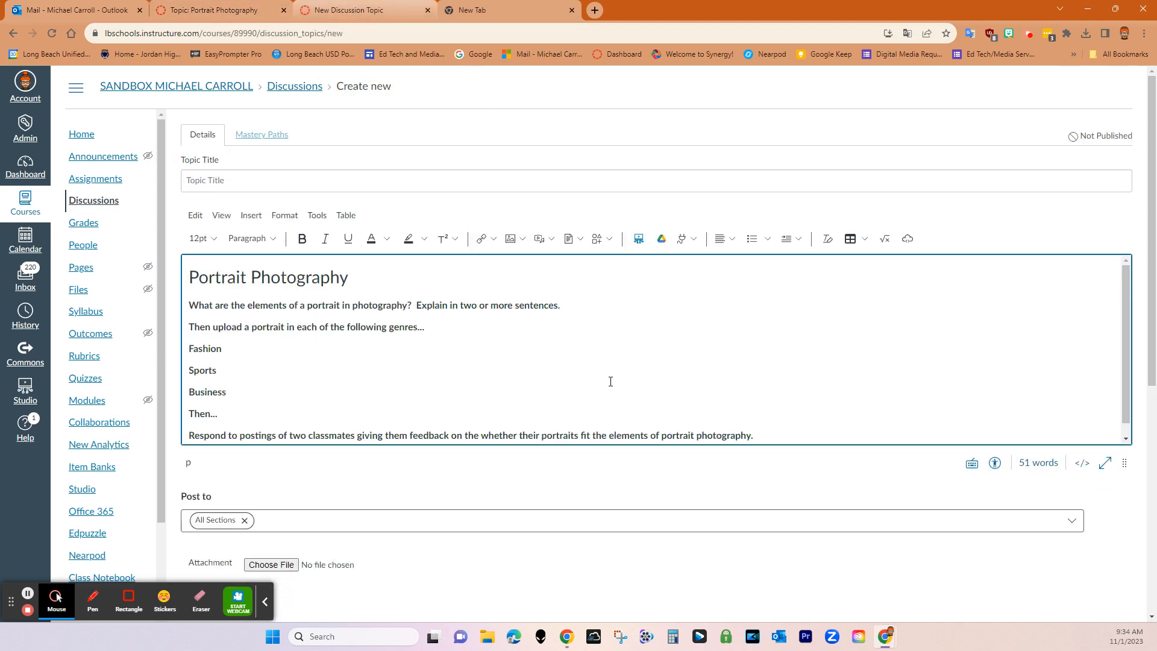
Fill the body with the copied prompt and title the topic 'Portrait Photography'
left_click(295, 180)
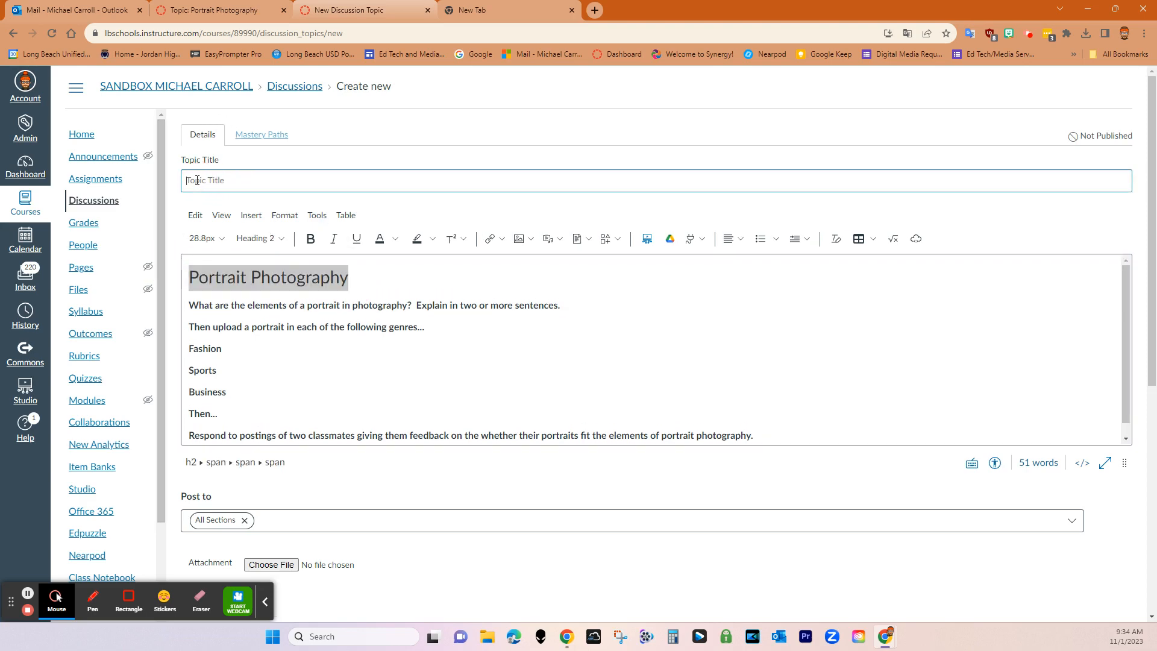
scroll("down", 3)
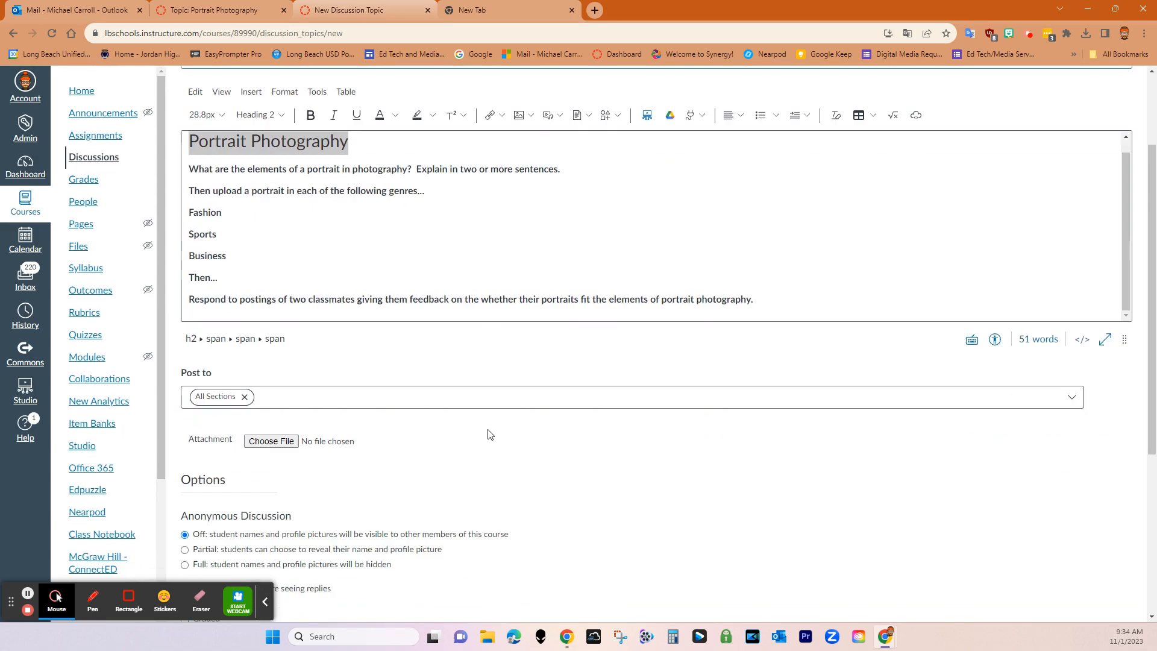
scroll("up", 3)
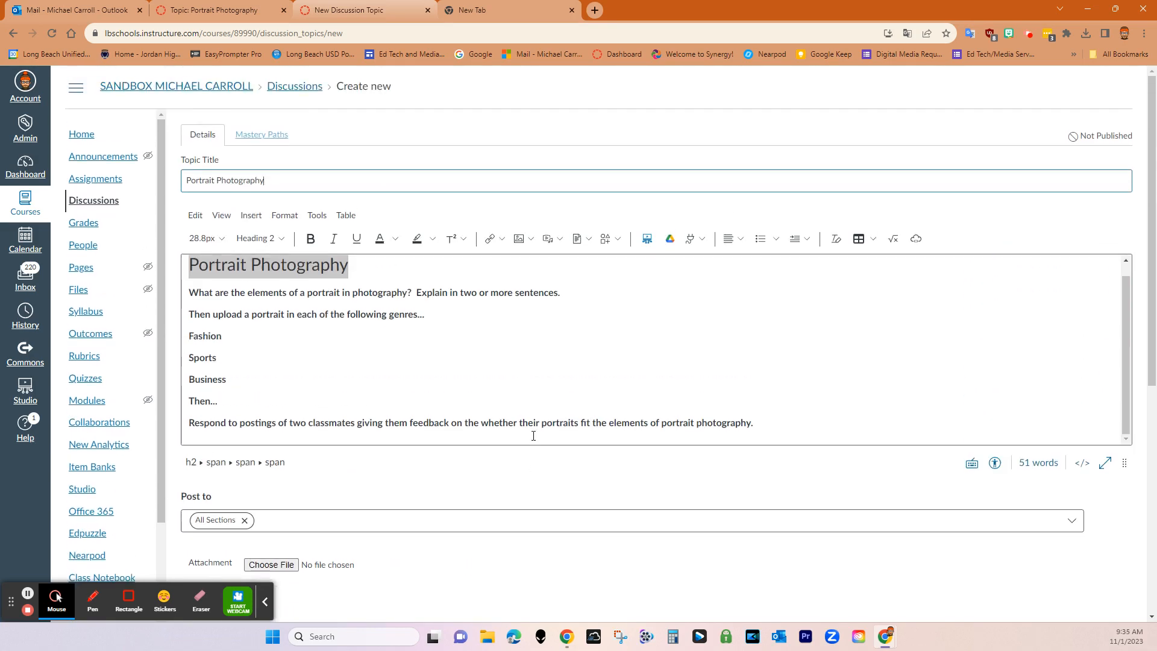
mouse_move(433, 360)
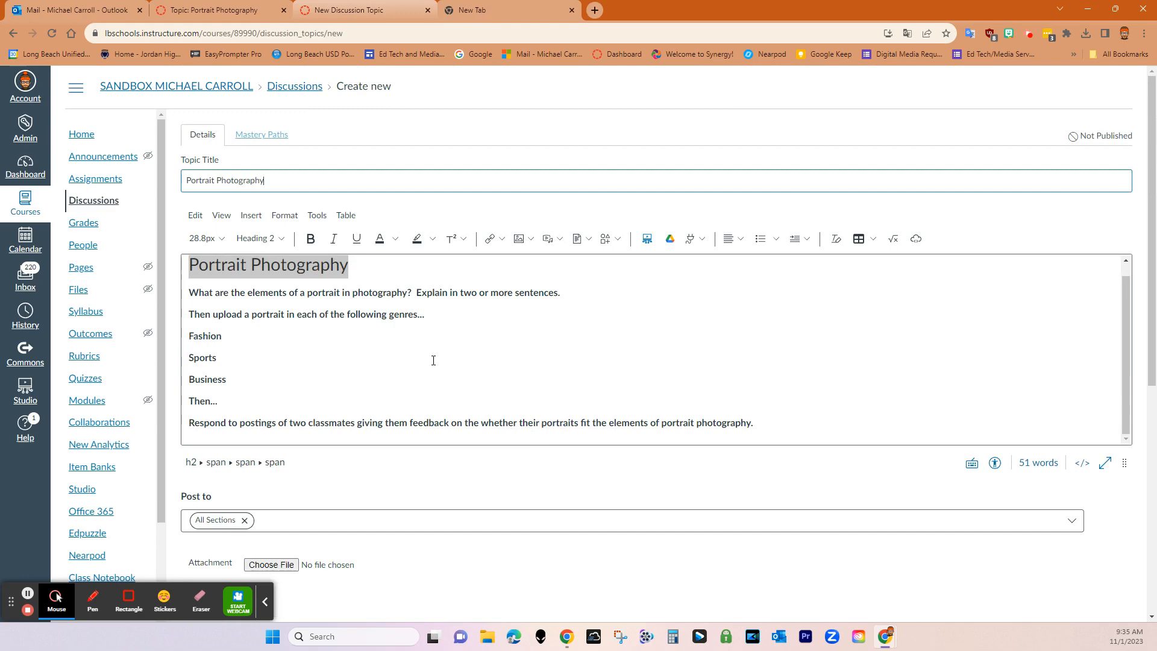
scroll("down", 3)
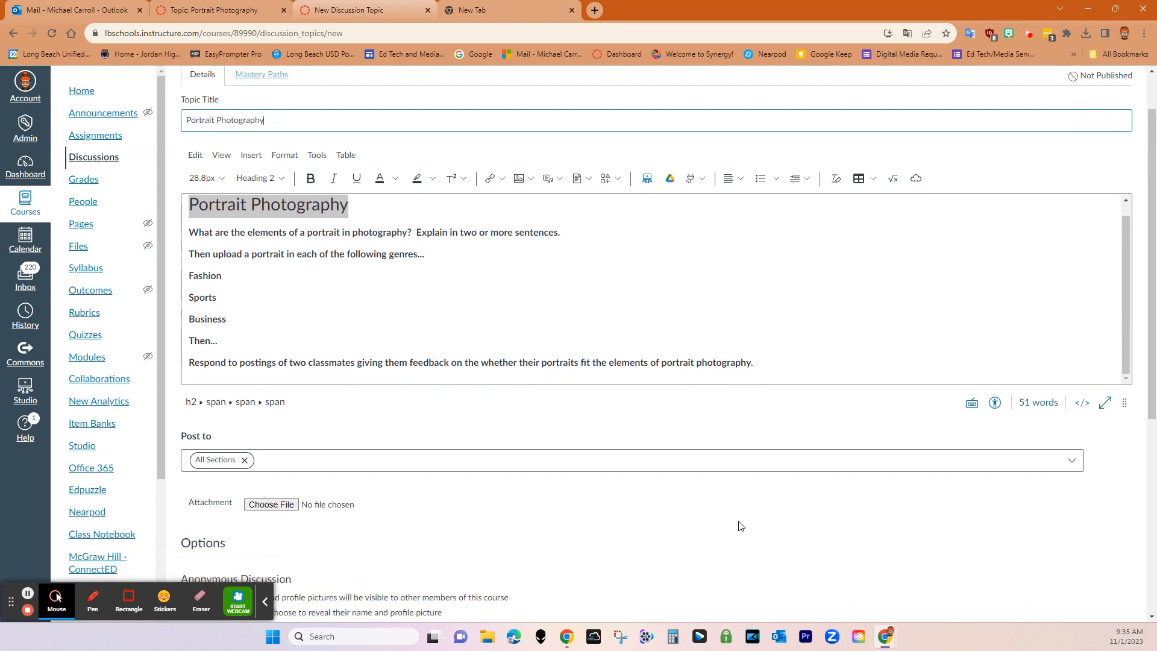
Make the discussion graded, worth 4 points, with liking of replies allowed
scroll("down", 3)
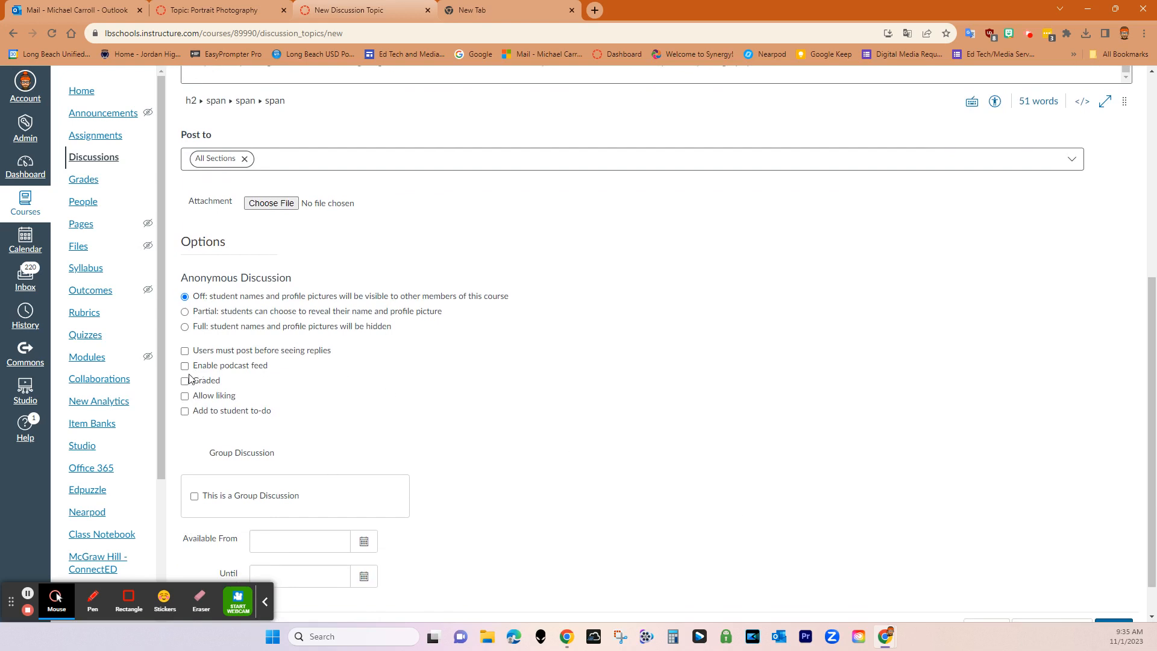
left_click(184, 380)
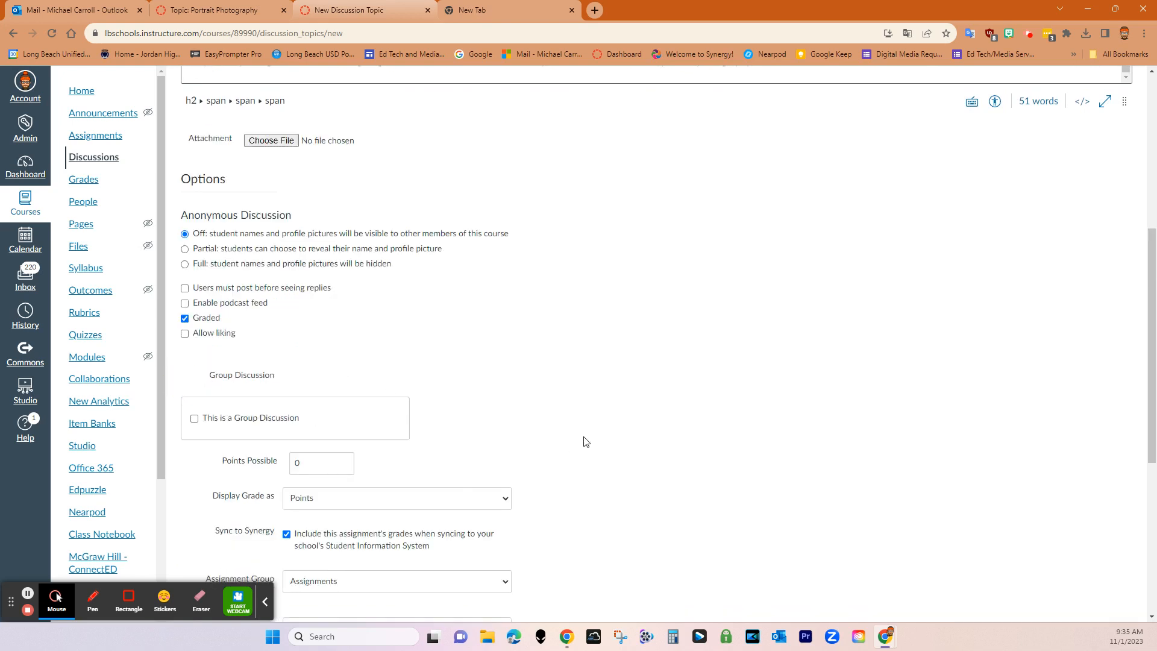
left_click(184, 333)
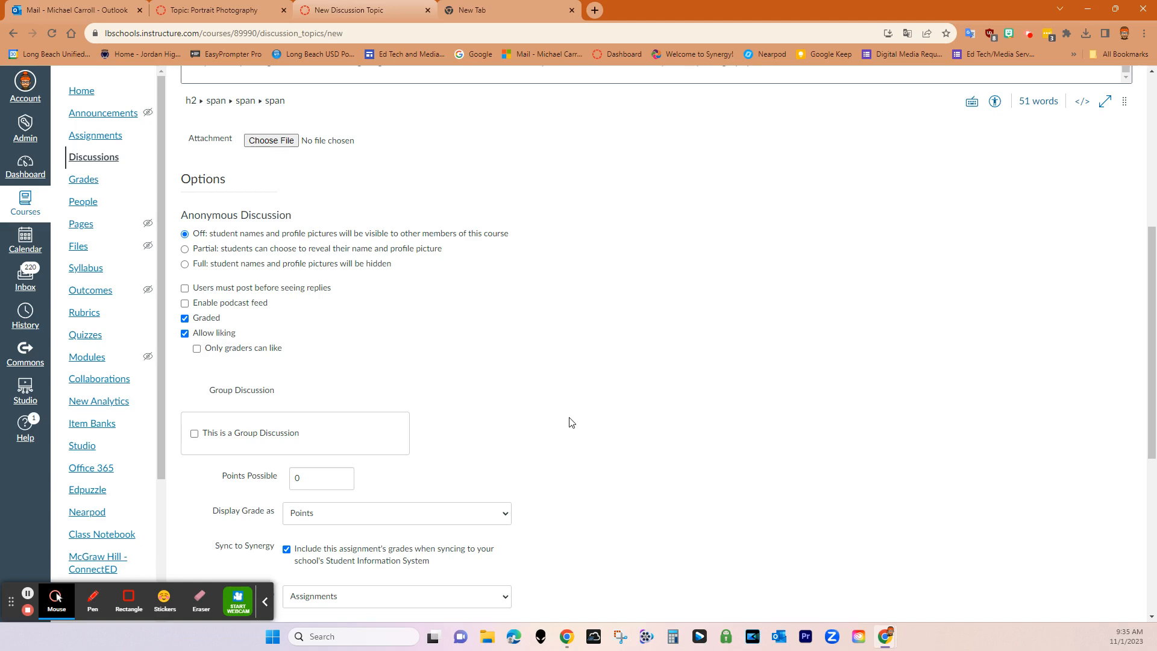
mouse_move(554, 417)
type("4")
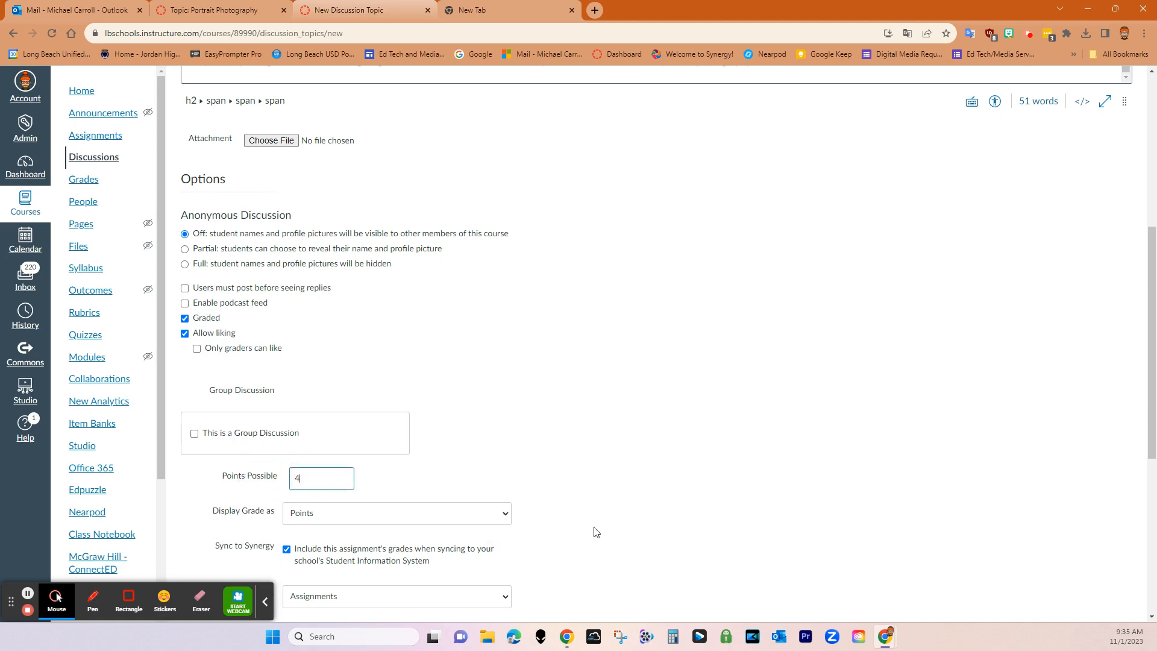
scroll("down", 3)
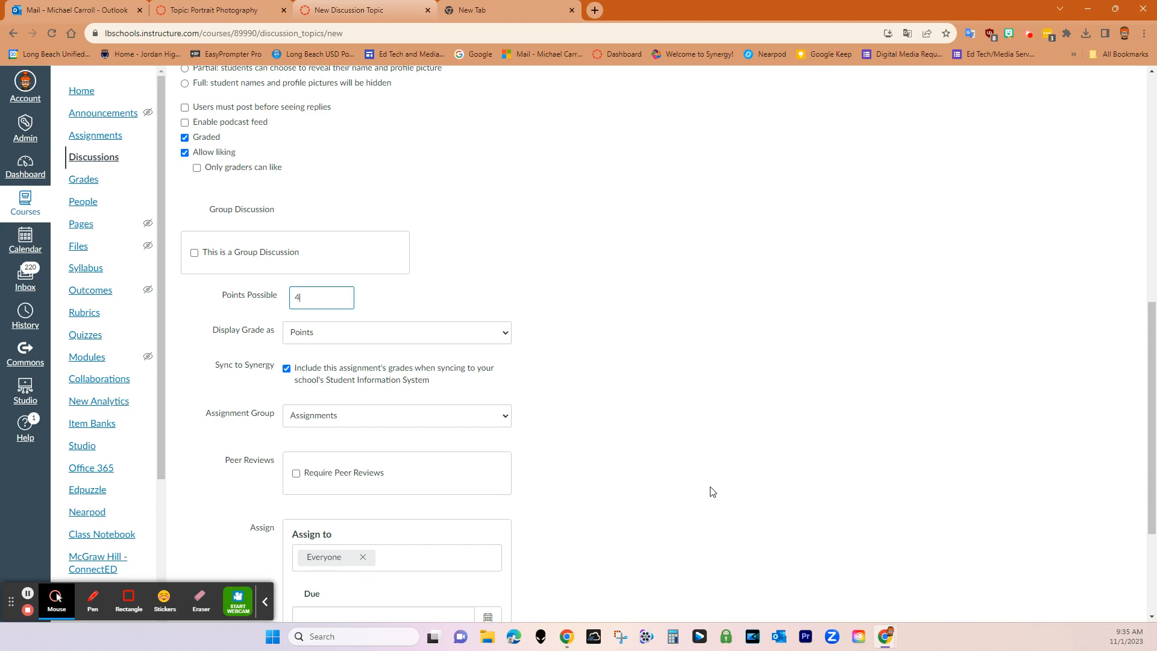
scroll("down", 3)
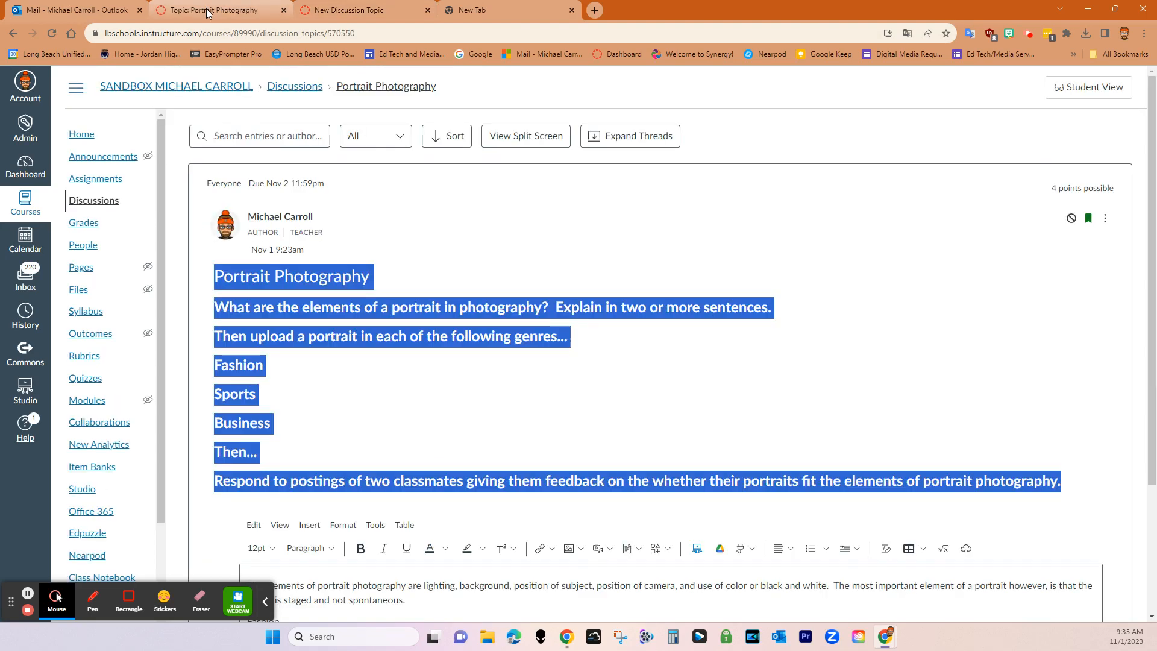
mouse_move(598, 412)
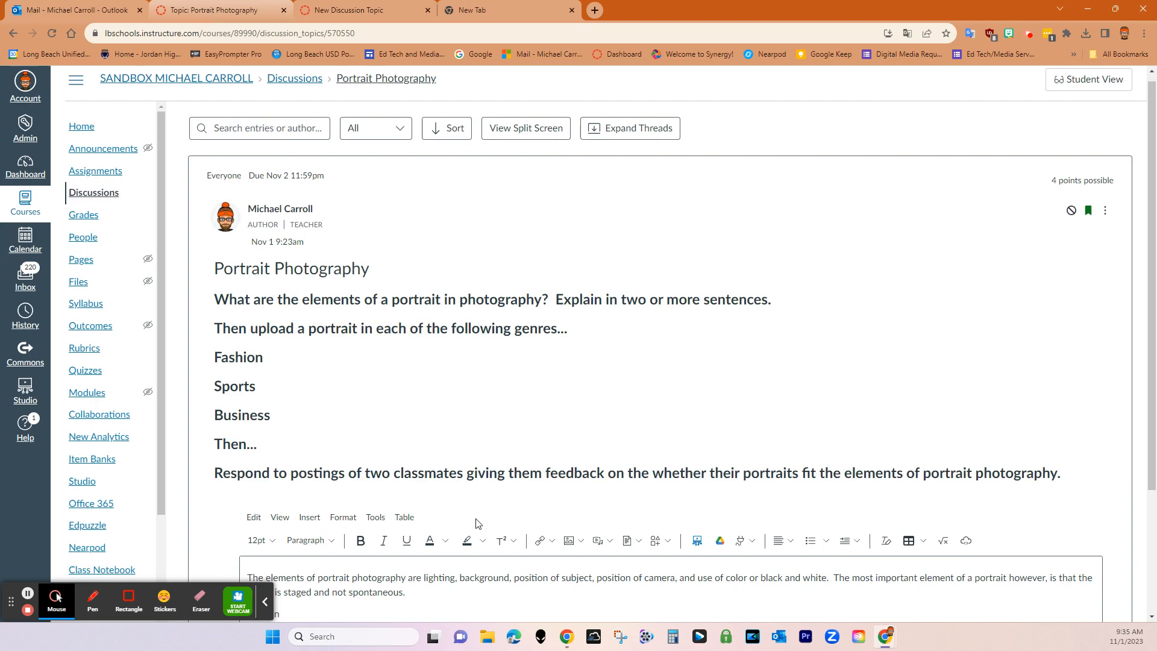
Draft the reply explaining portrait elements with a Fashion heading in the reply editor
scroll("down", 3)
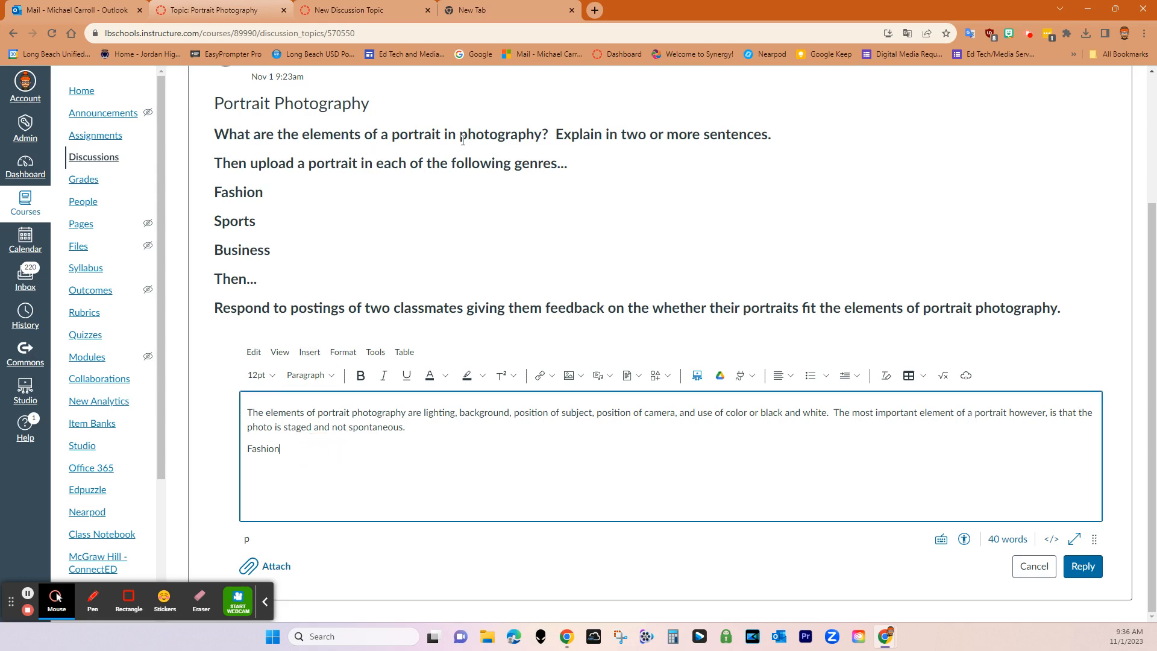
left_click(251, 413)
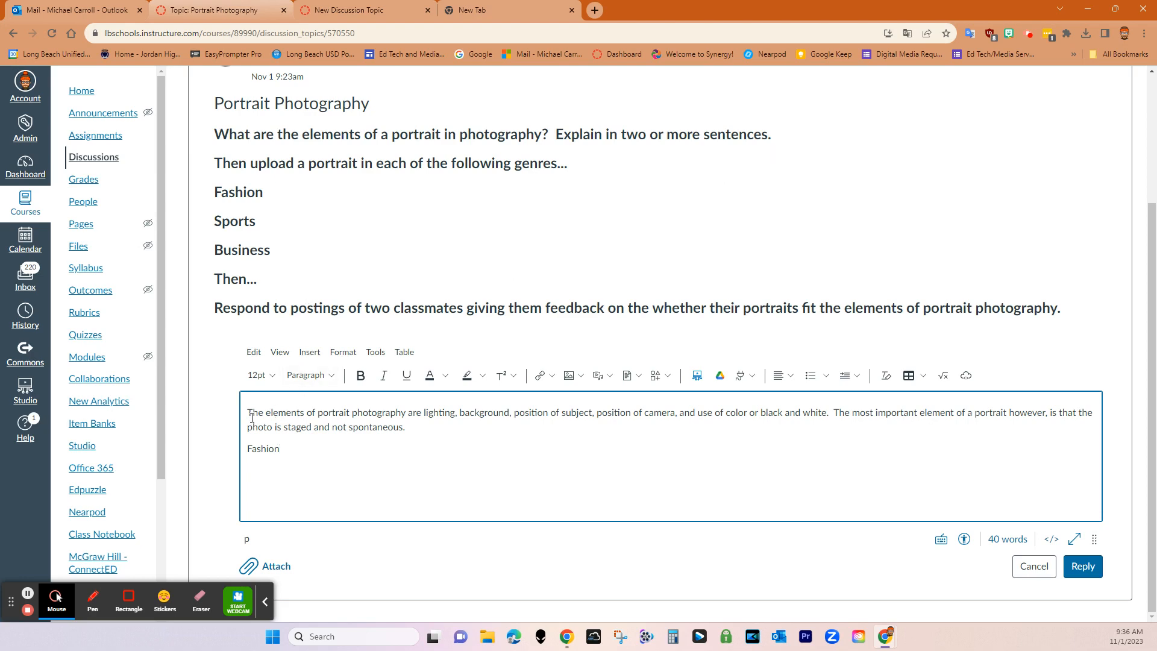
mouse_move(1033, 415)
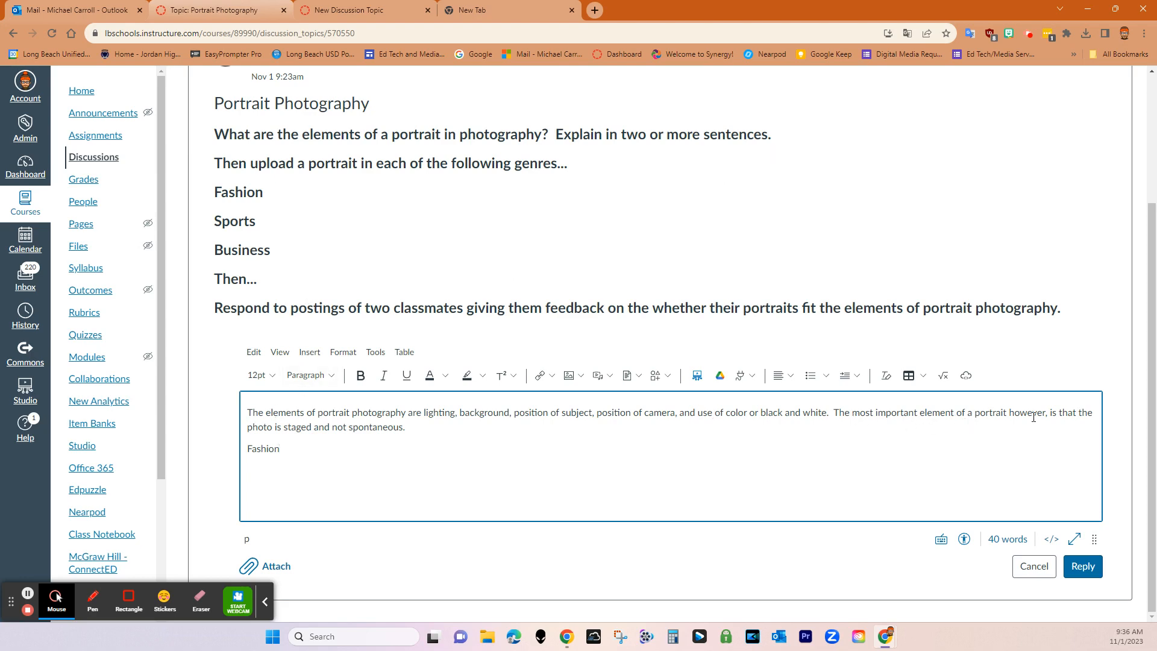
mouse_move(298, 435)
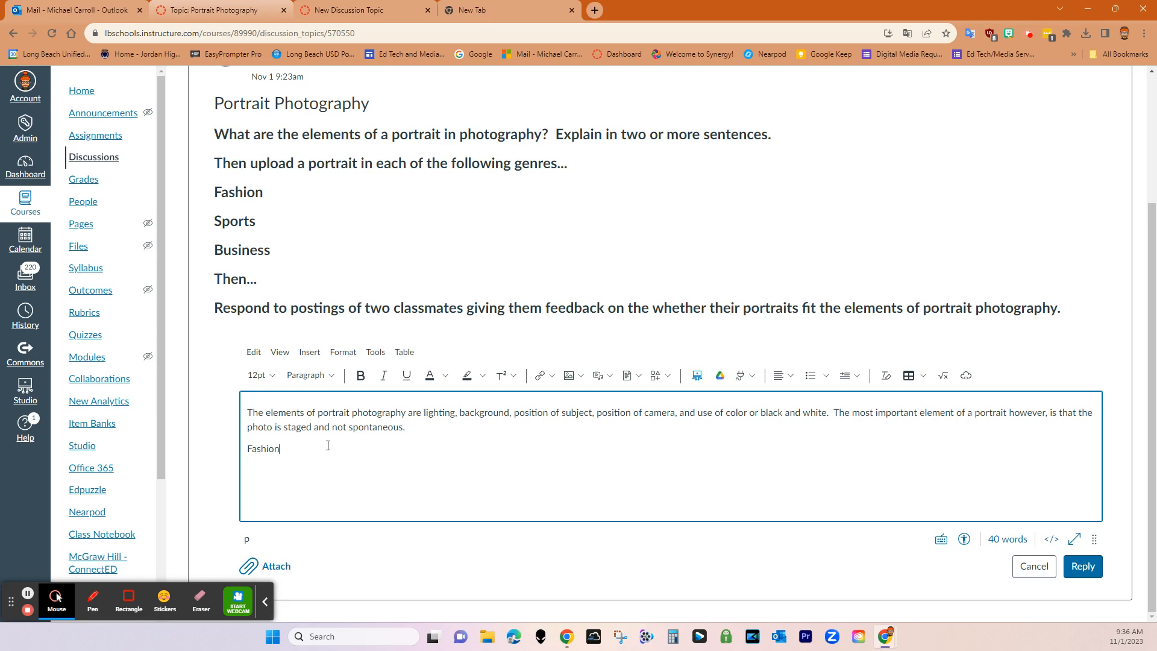
mouse_move(406, 375)
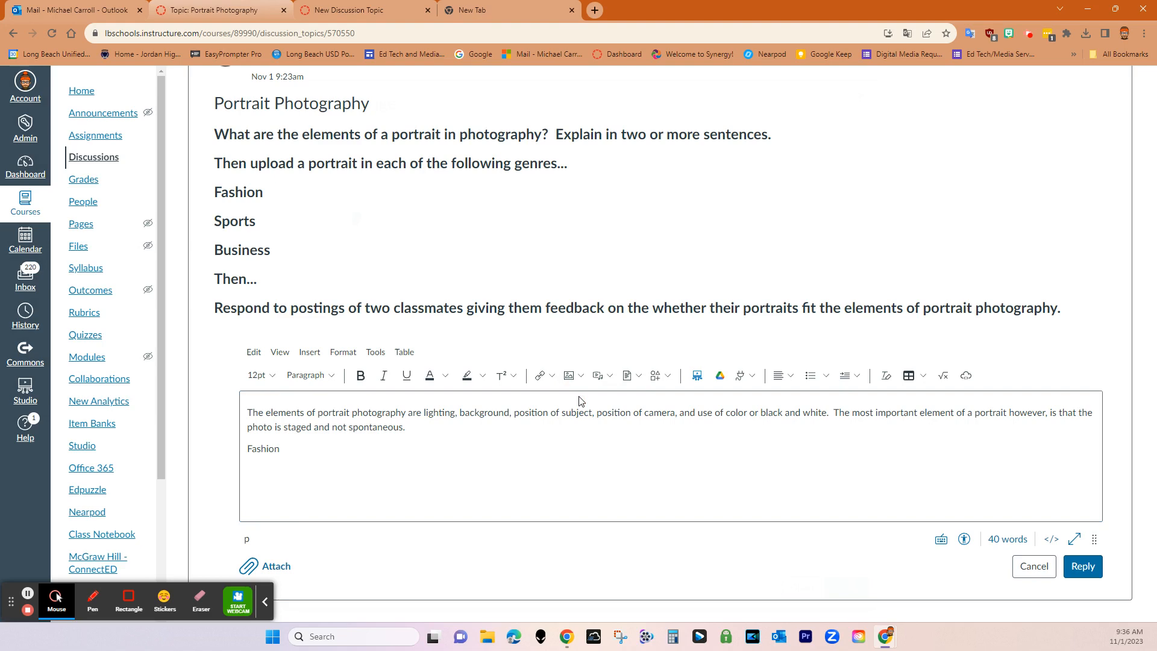
Upload Fashion.jpg from the computer into the reply under the Fashion heading
left_click(568, 376)
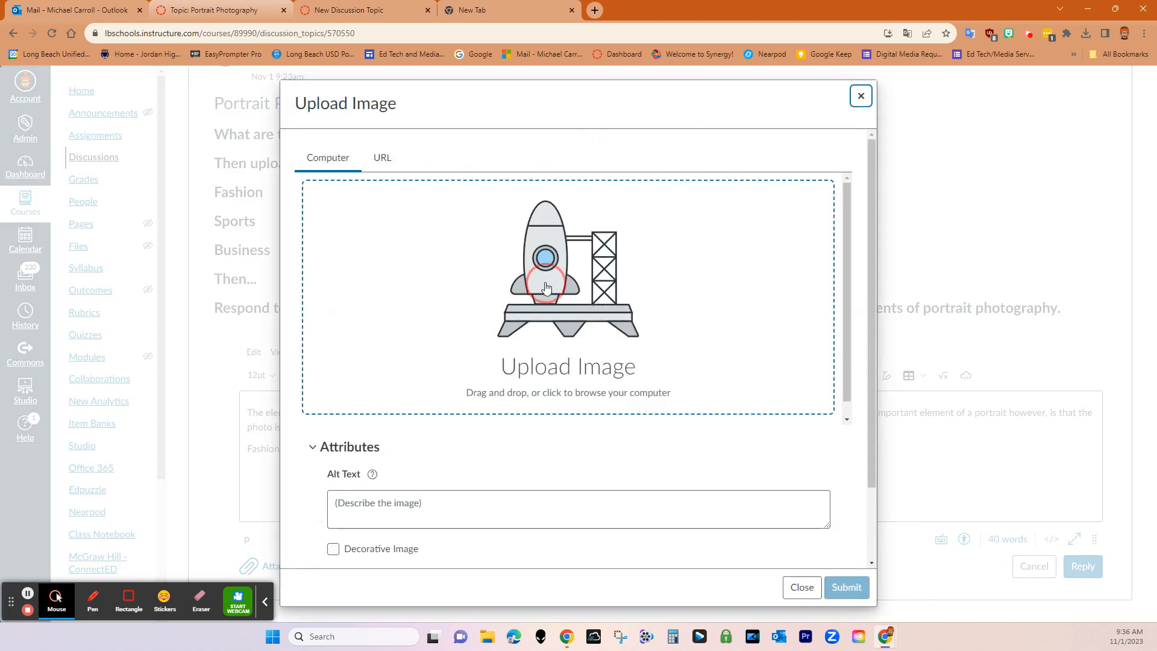
left_click(567, 295)
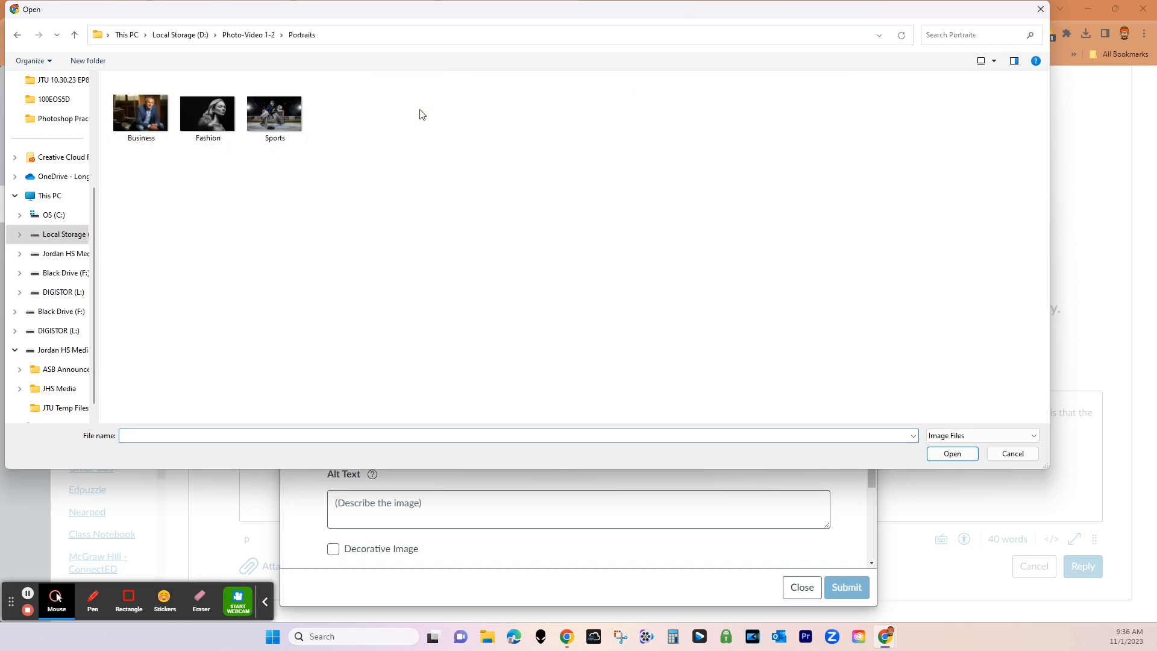
left_click(208, 111)
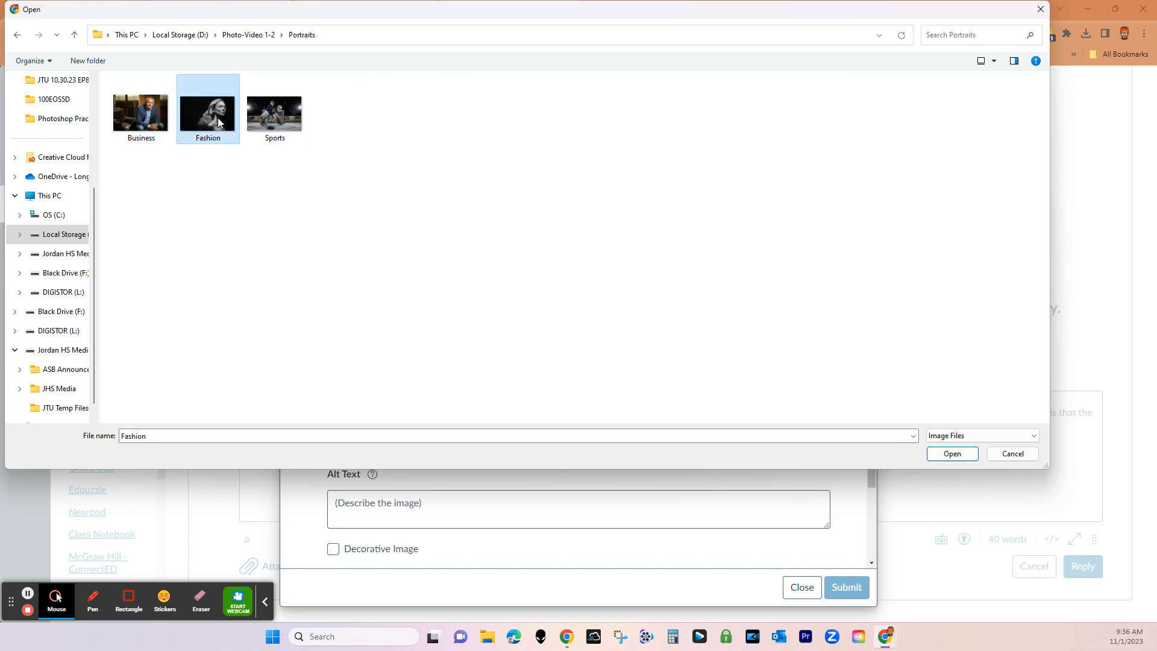
left_click(951, 454)
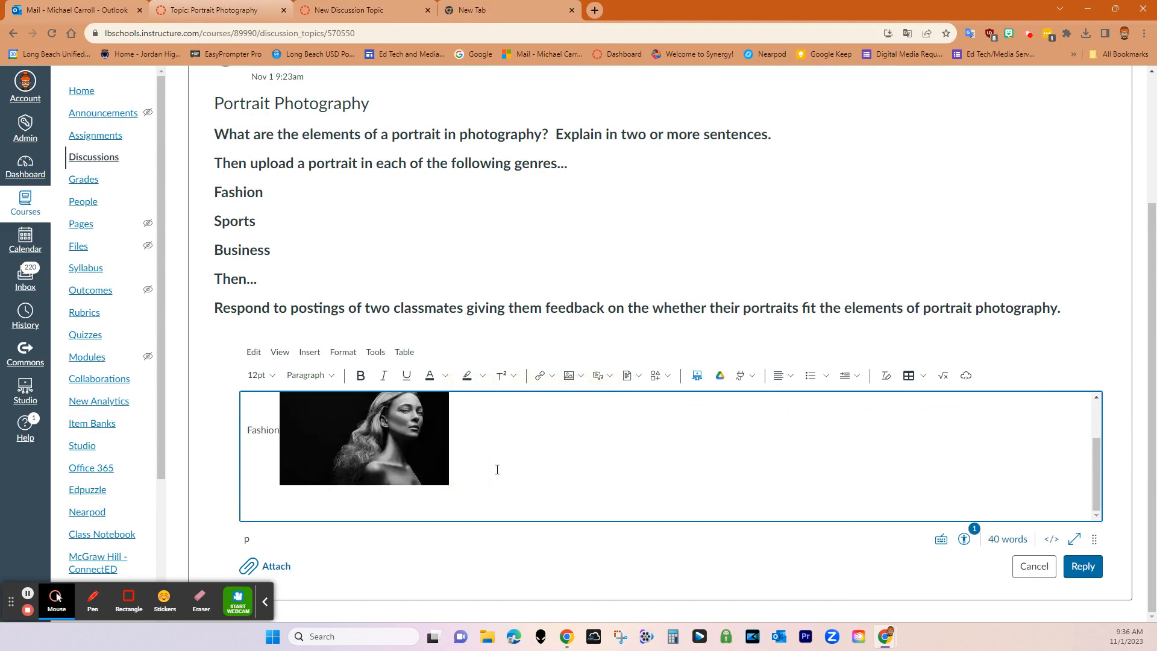
scroll("down", 3)
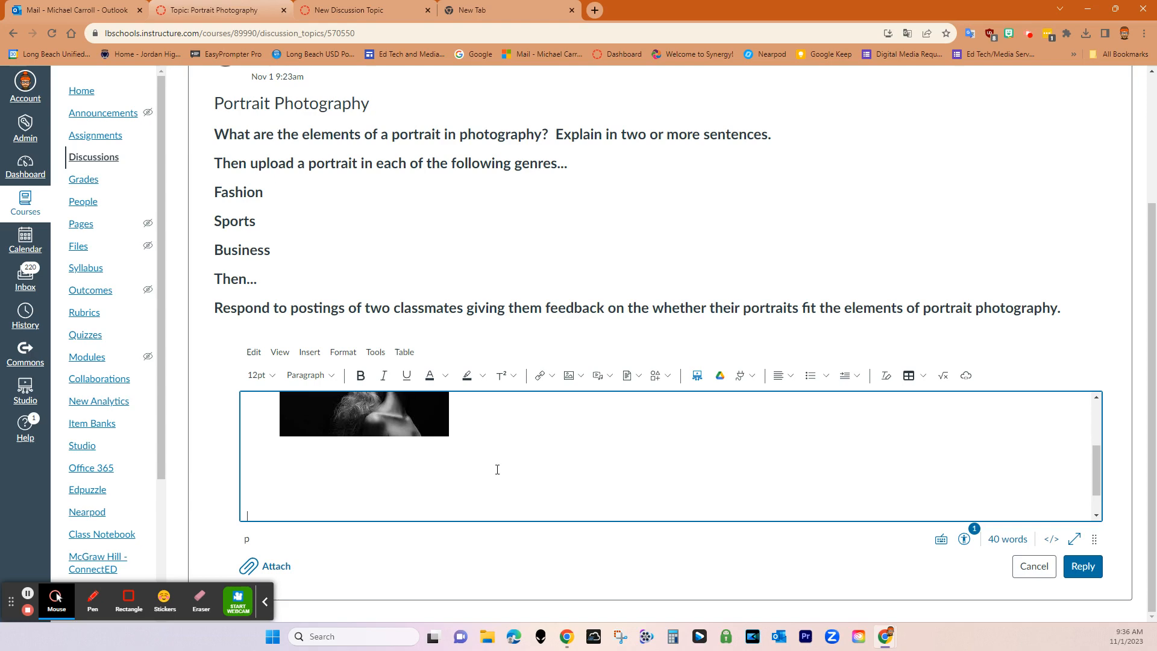
Add a Sports label and upload the Sports.jpg hockey goalie portrait below it
type("Sports")
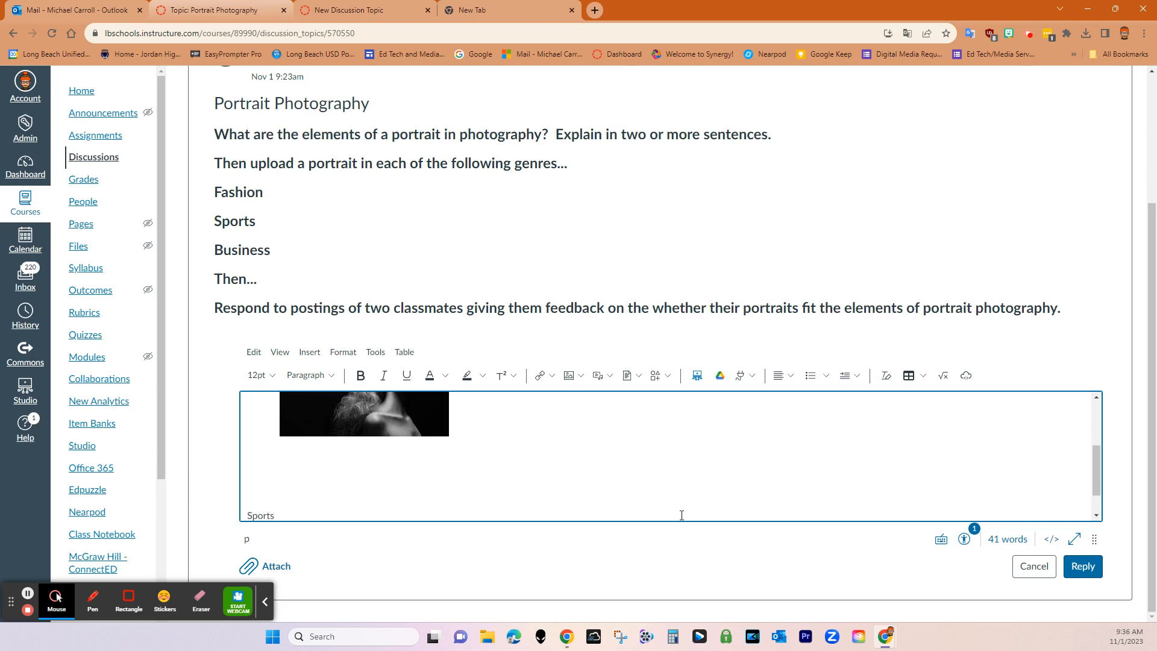
mouse_move(585, 389)
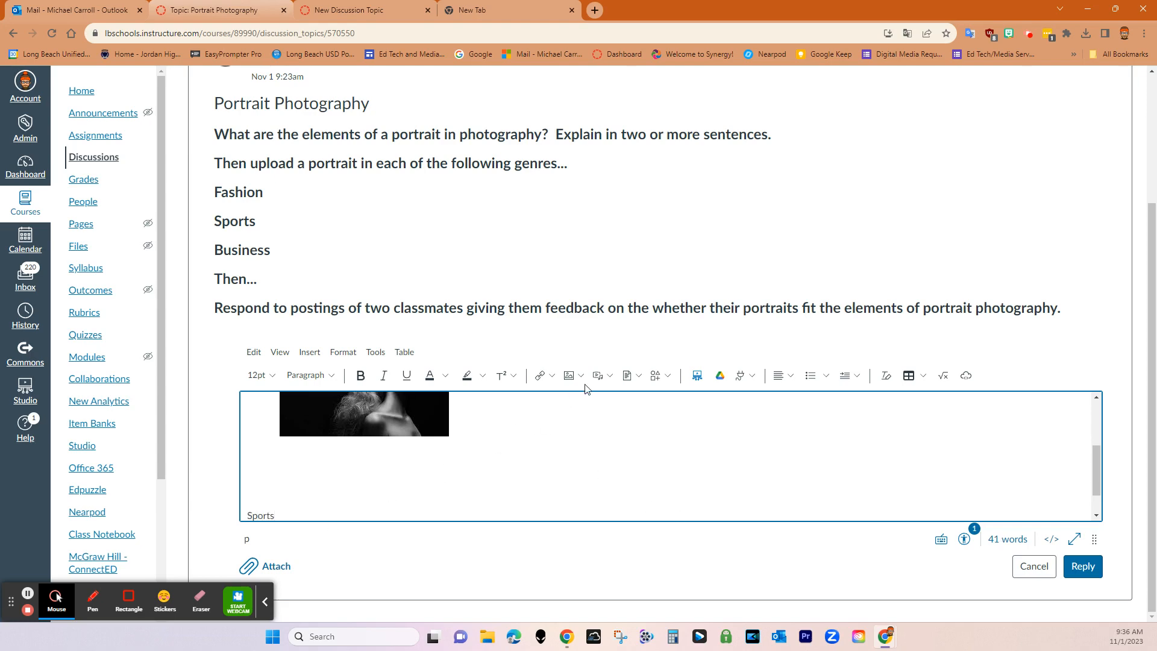
left_click(568, 375)
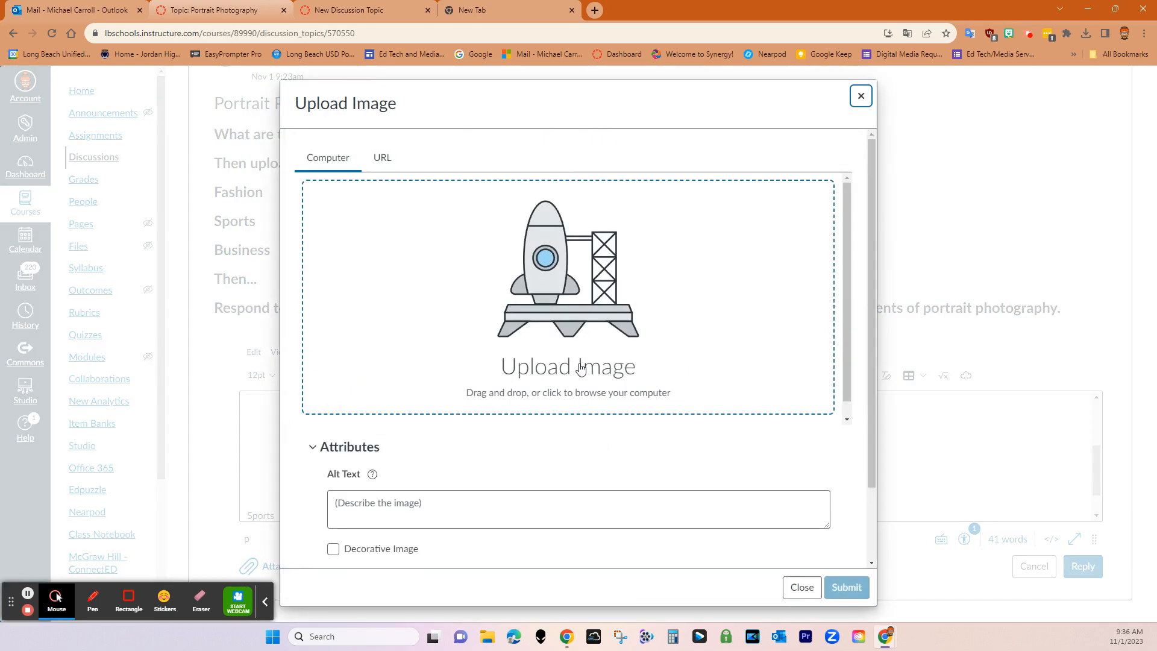
left_click(568, 366)
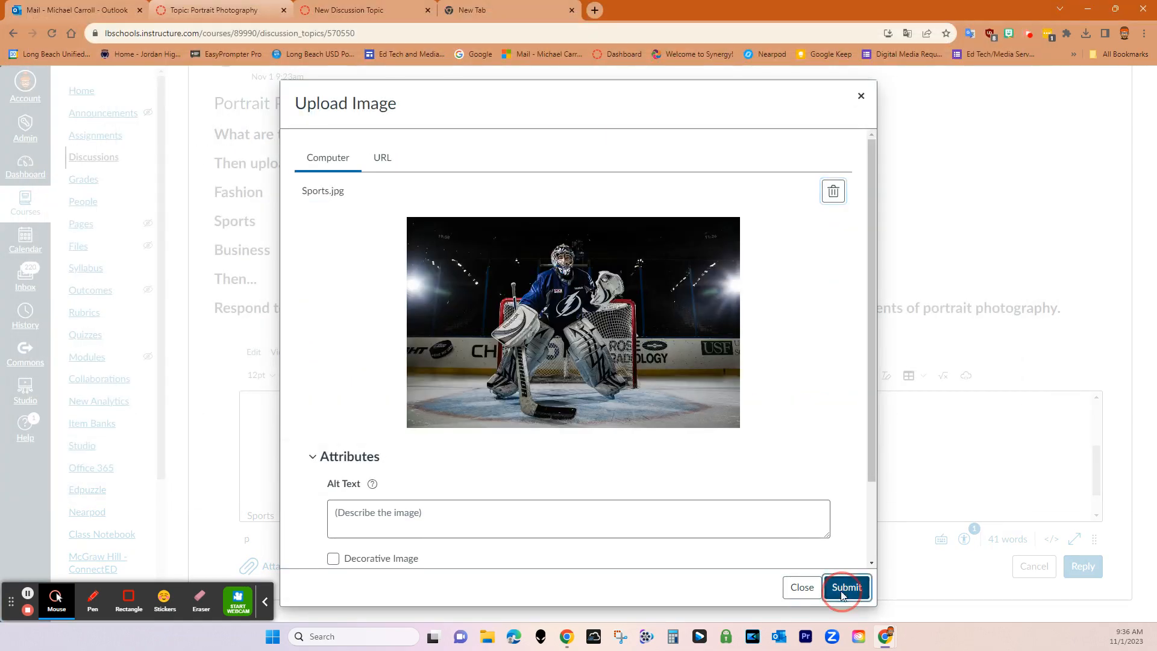
left_click(845, 587)
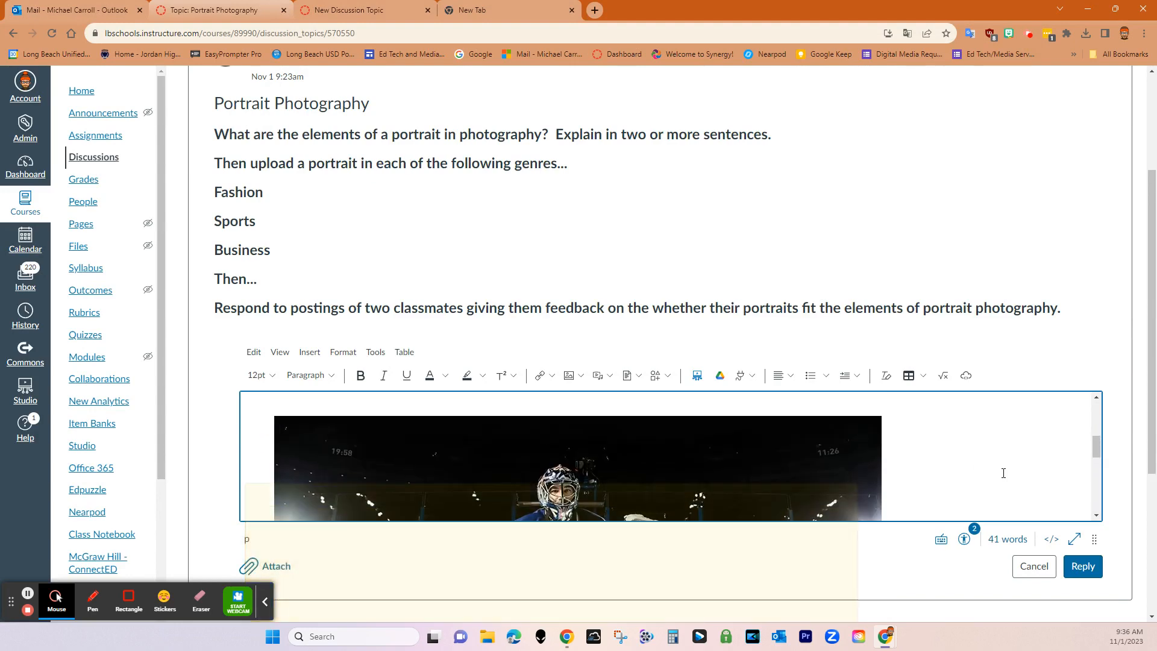
scroll("up", 3)
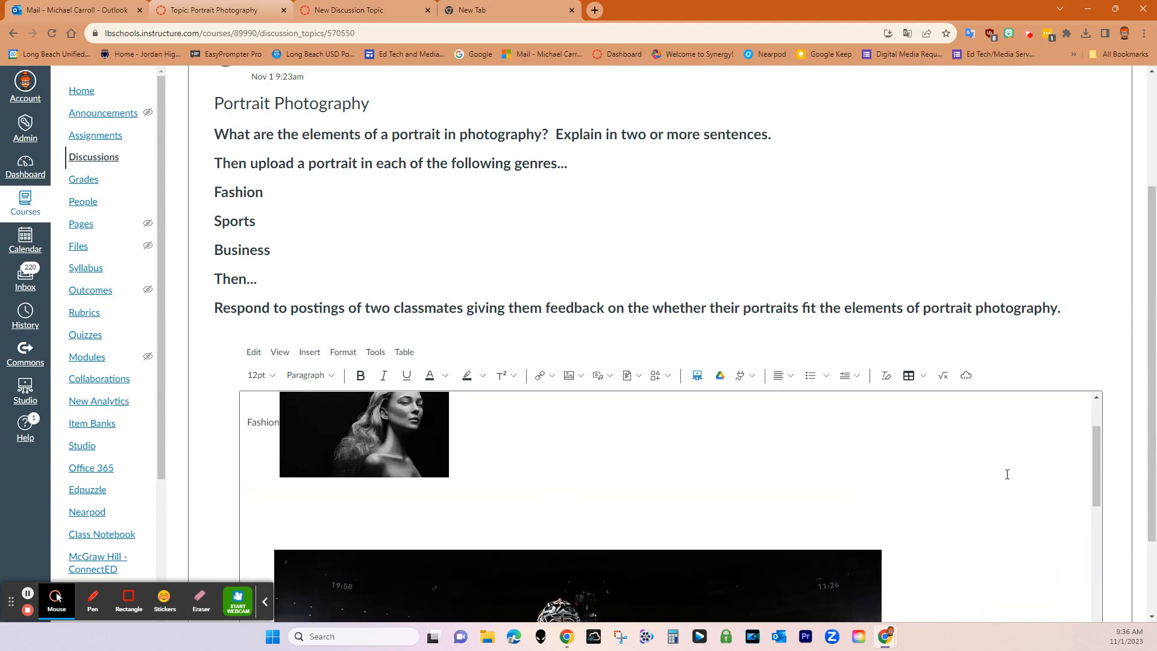
scroll("down", 3)
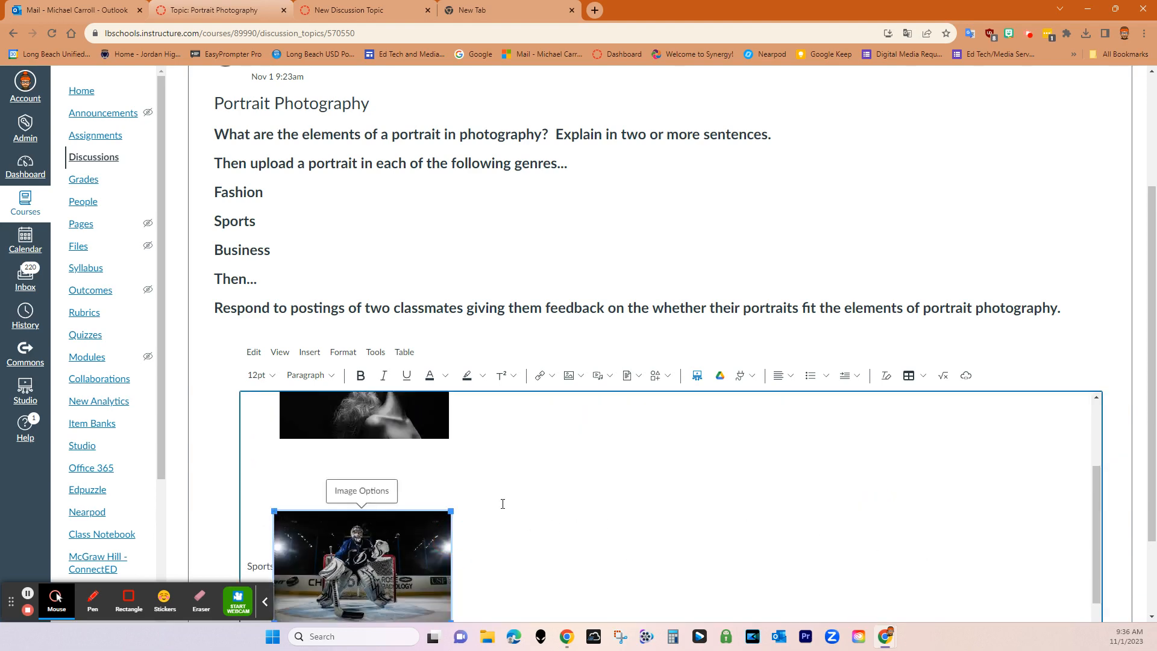
scroll("down", 3)
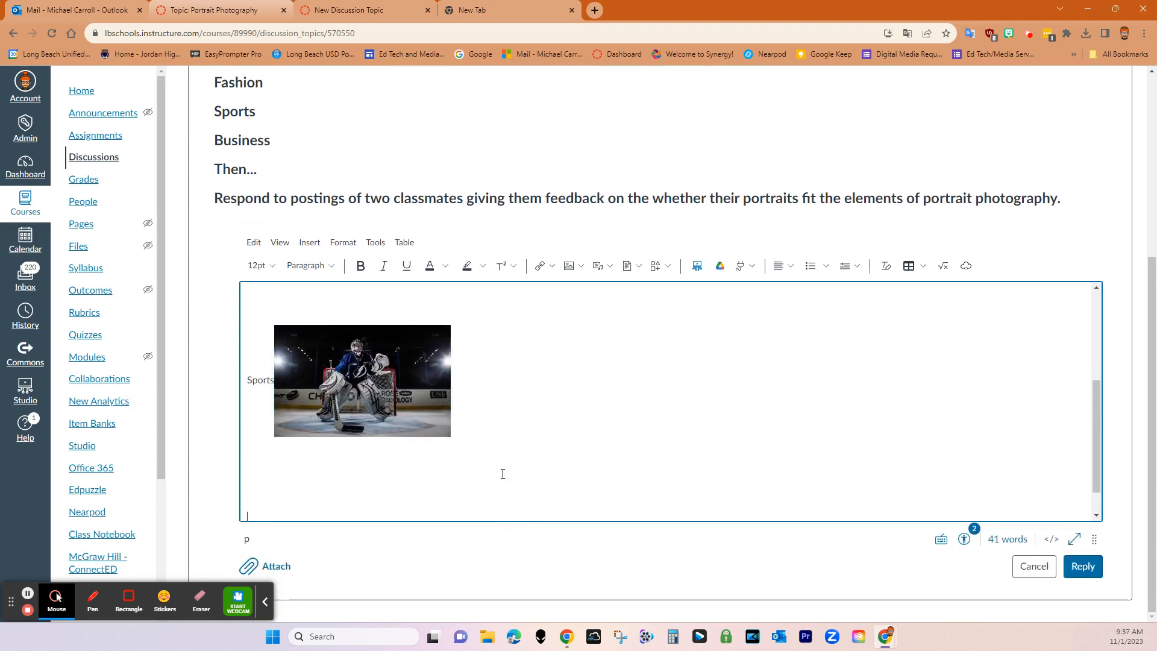
Add a Business label and upload the Business.jpg seated businessman portrait
type("Business")
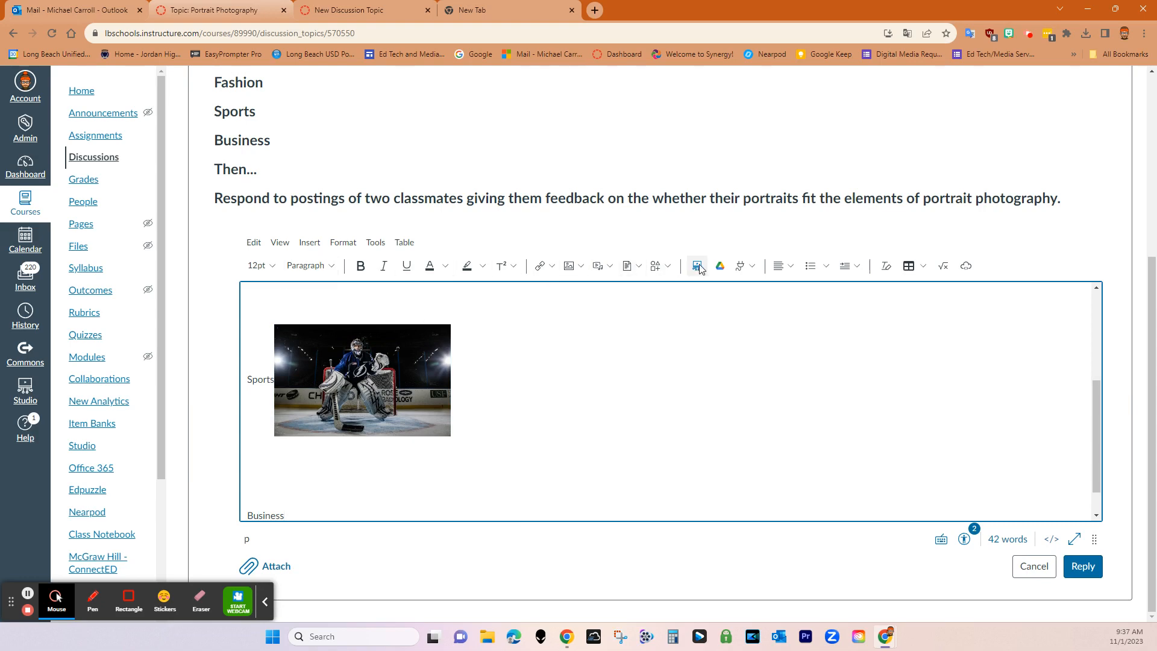
left_click(567, 265)
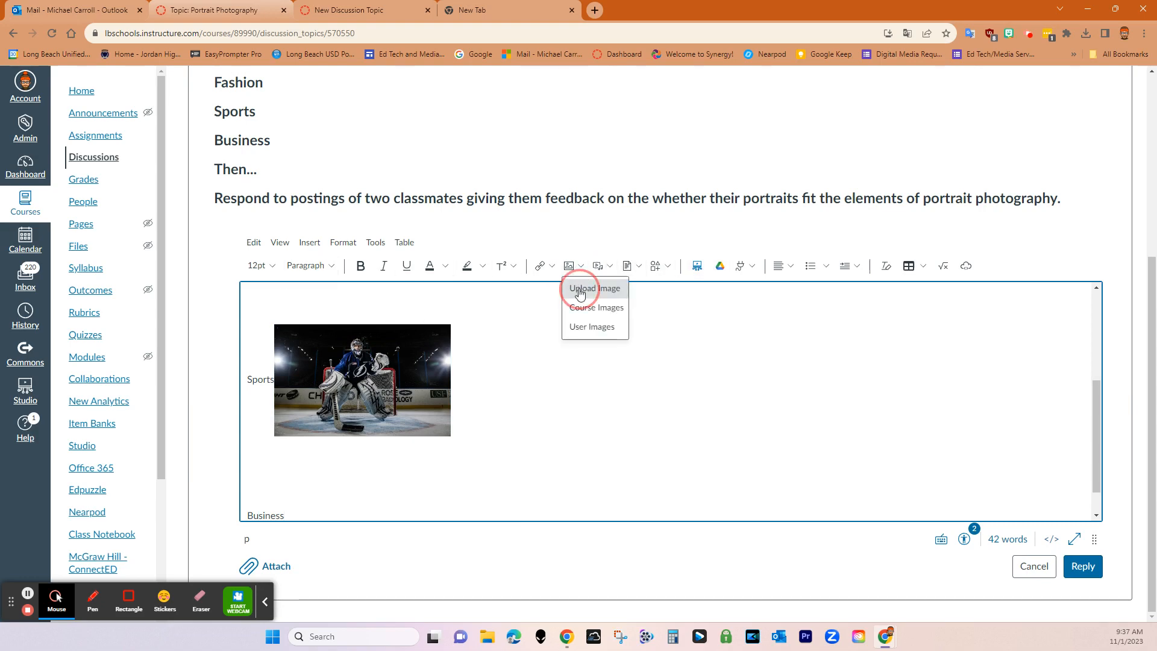
left_click(594, 288)
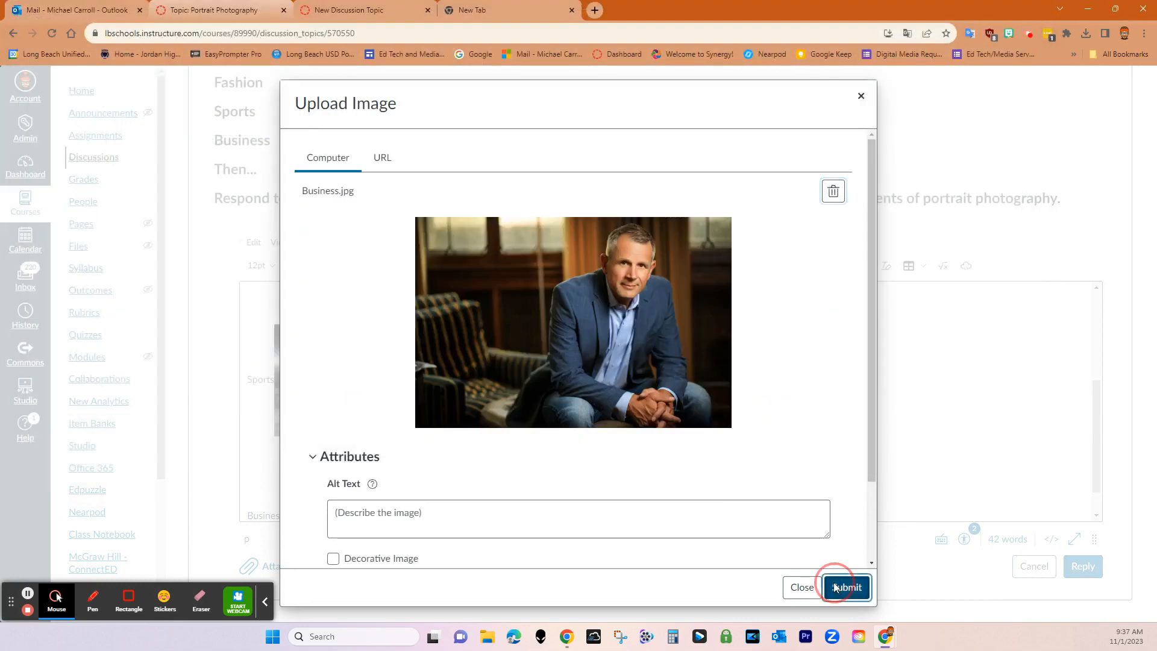
left_click(846, 587)
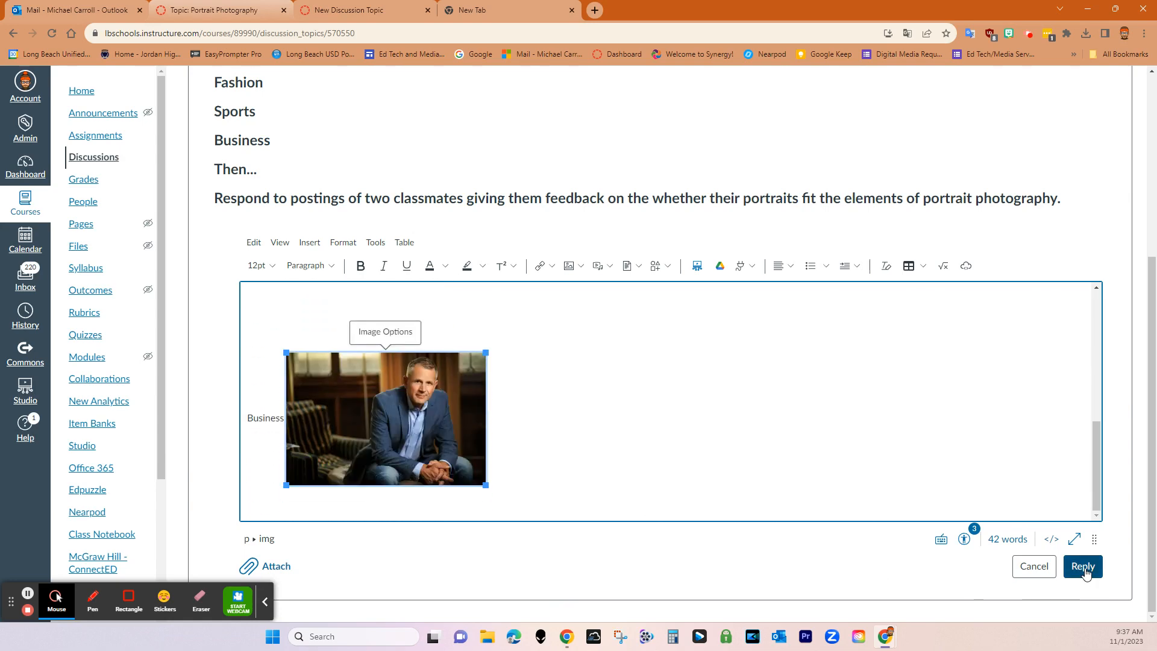
Post the reply with Fashion, Sports and Business portraits and review it in the topic
left_click(1083, 567)
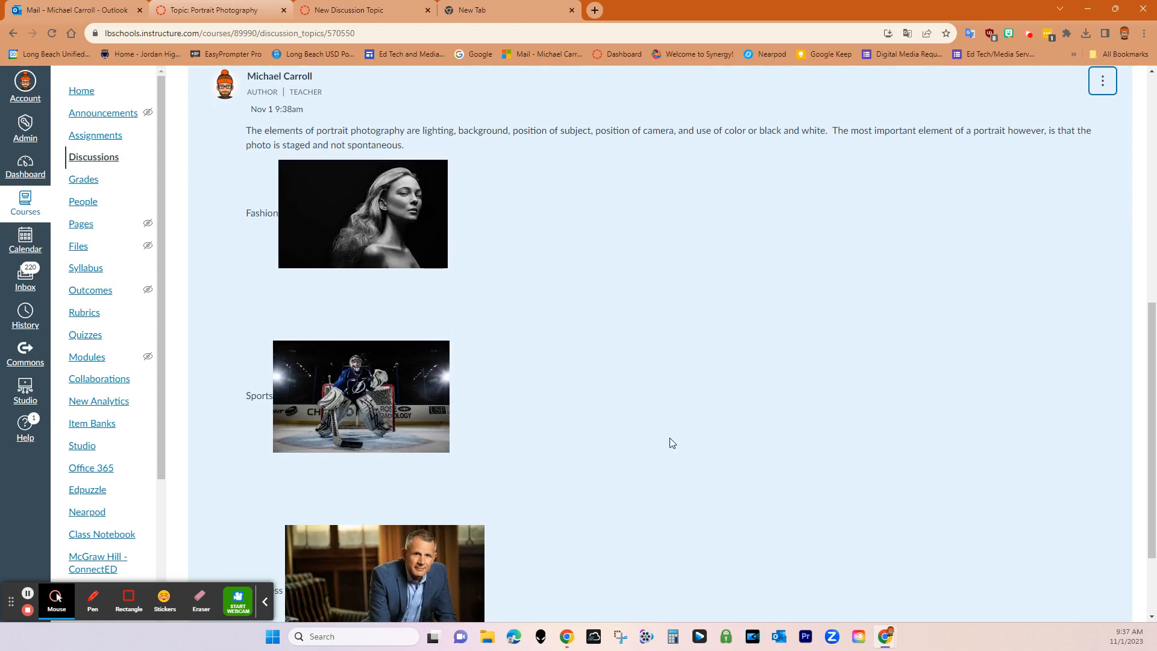
scroll("up", 3)
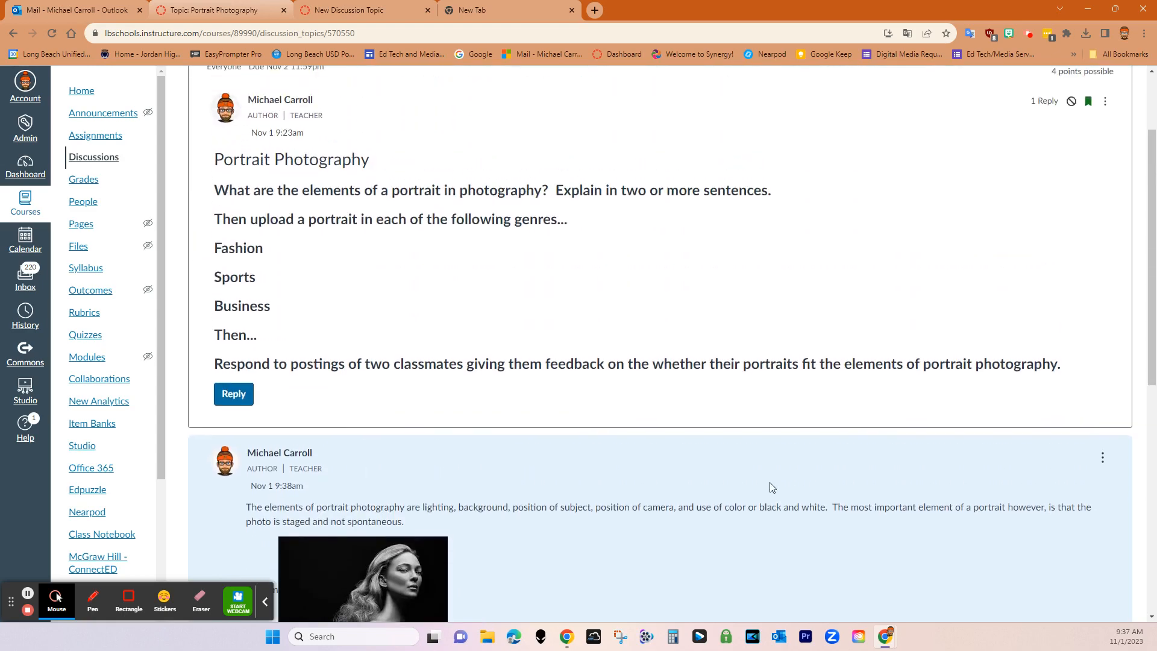
scroll("down", 3)
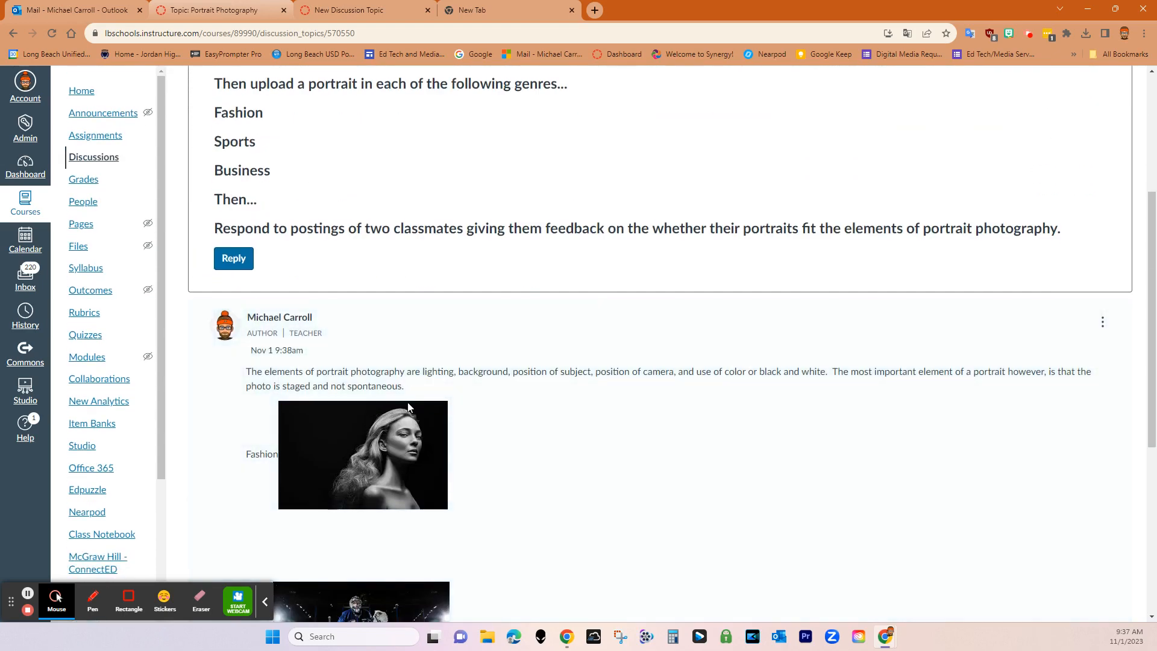
scroll("down", 3)
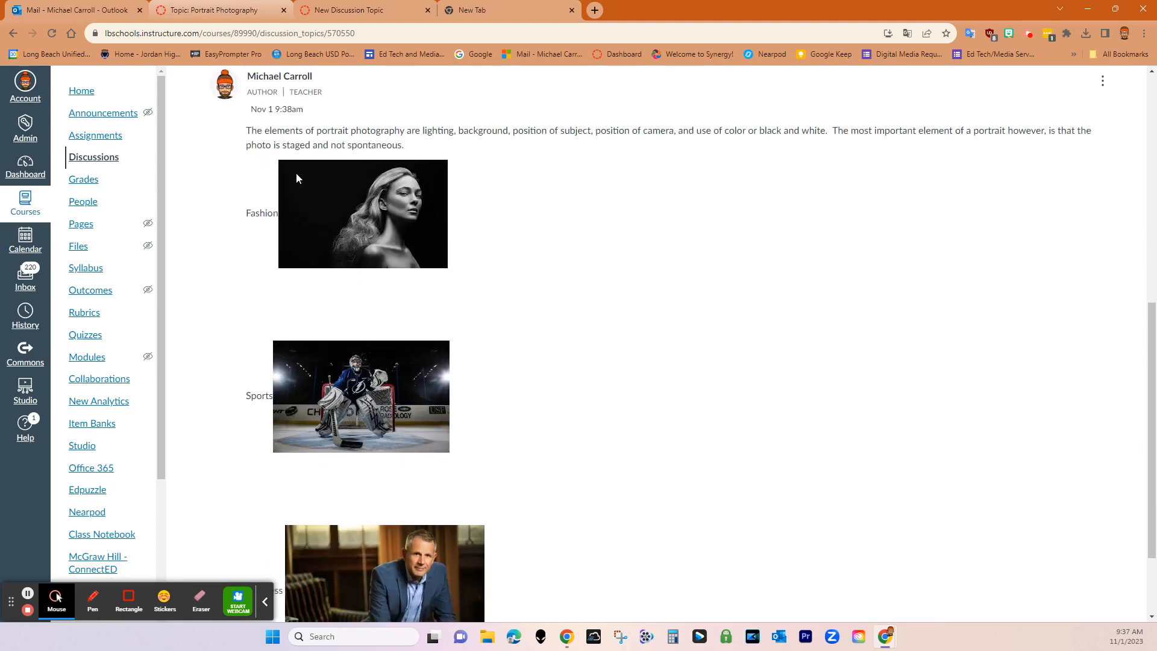
scroll("down", 3)
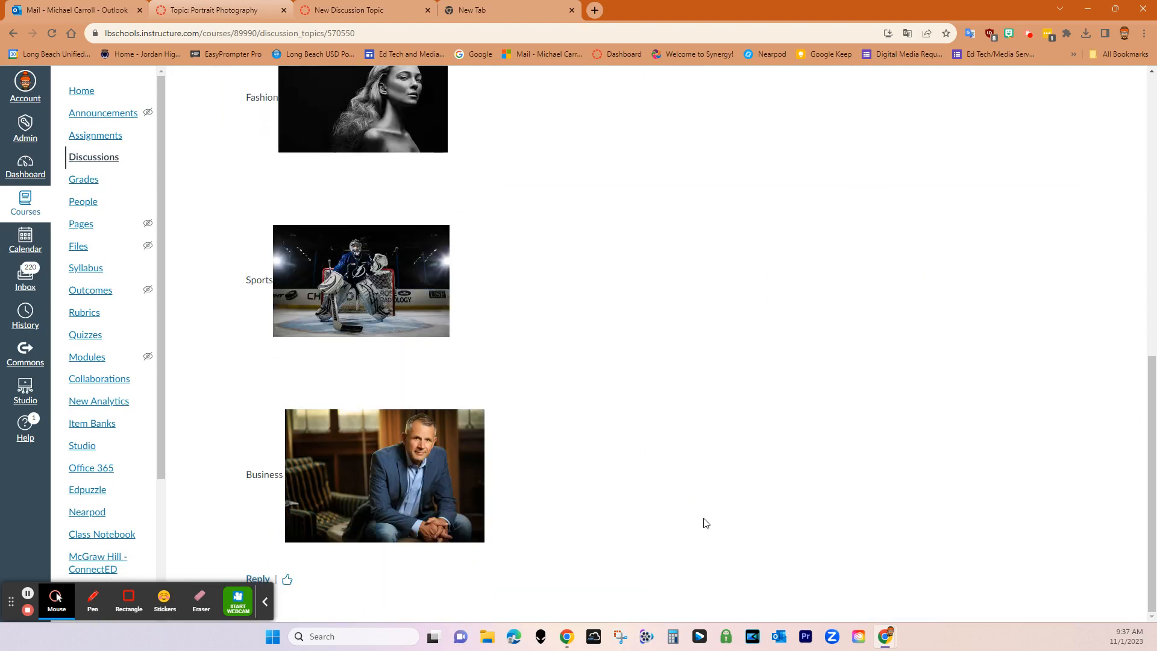
left_click(264, 599)
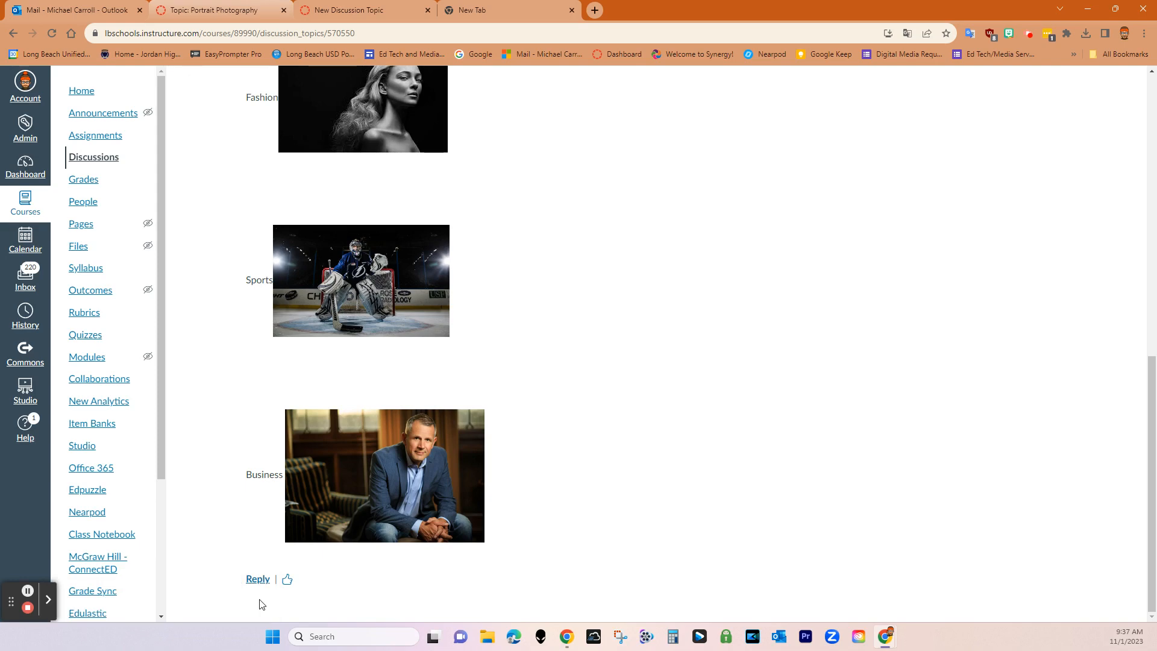
mouse_move(348, 483)
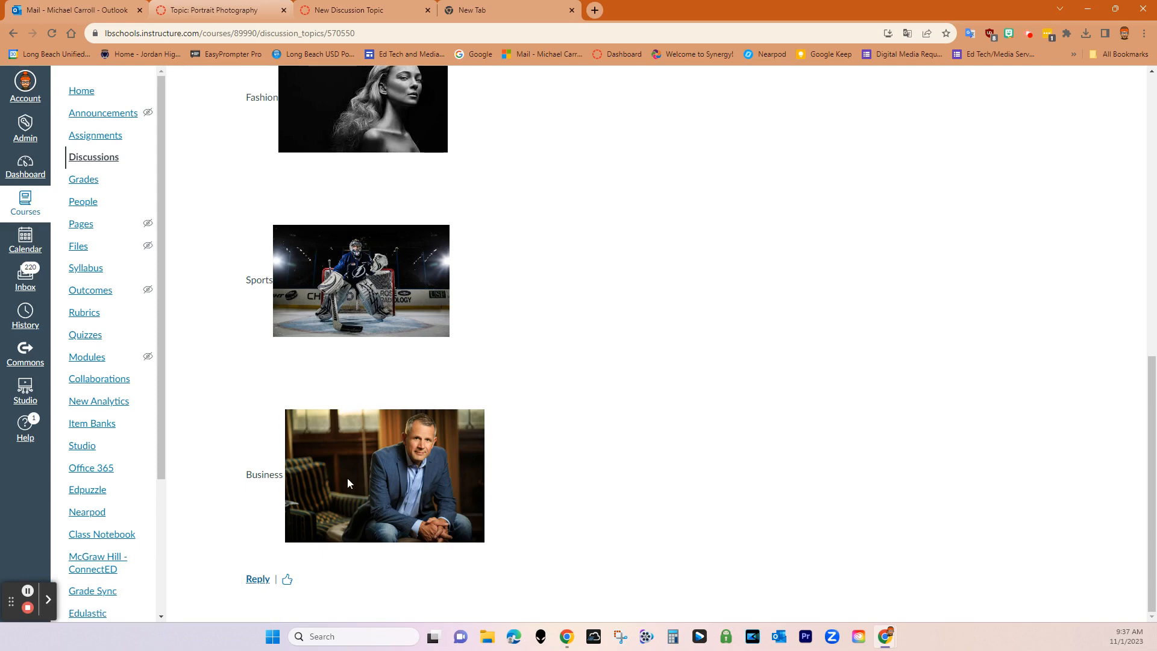
mouse_move(472, 509)
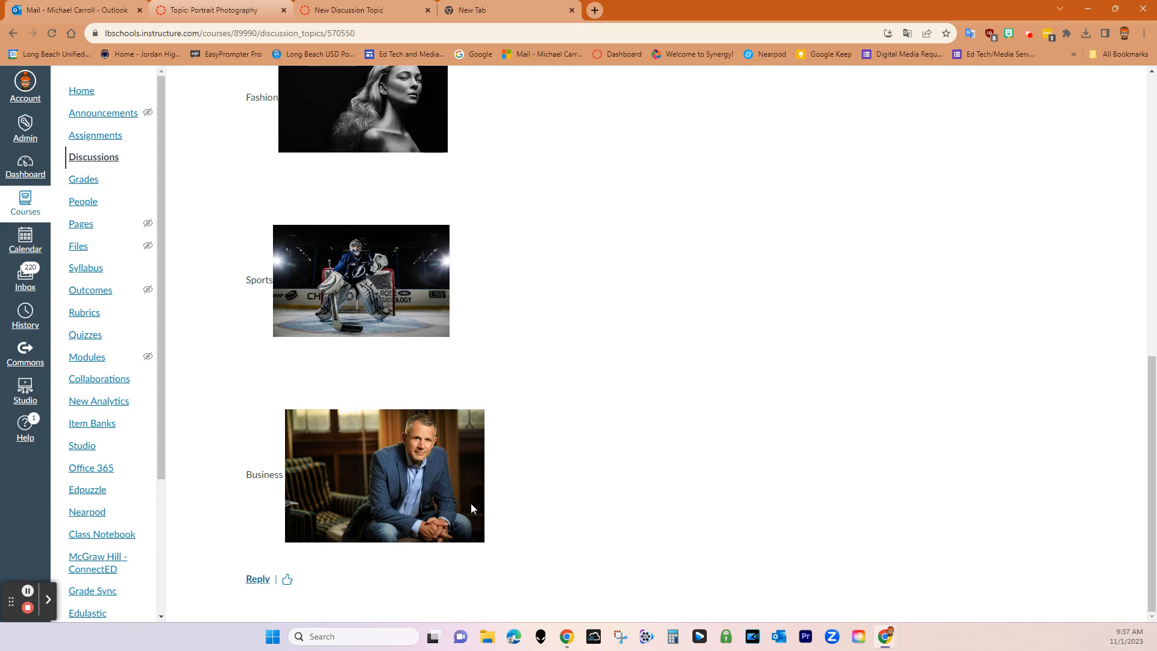
mouse_move(486, 581)
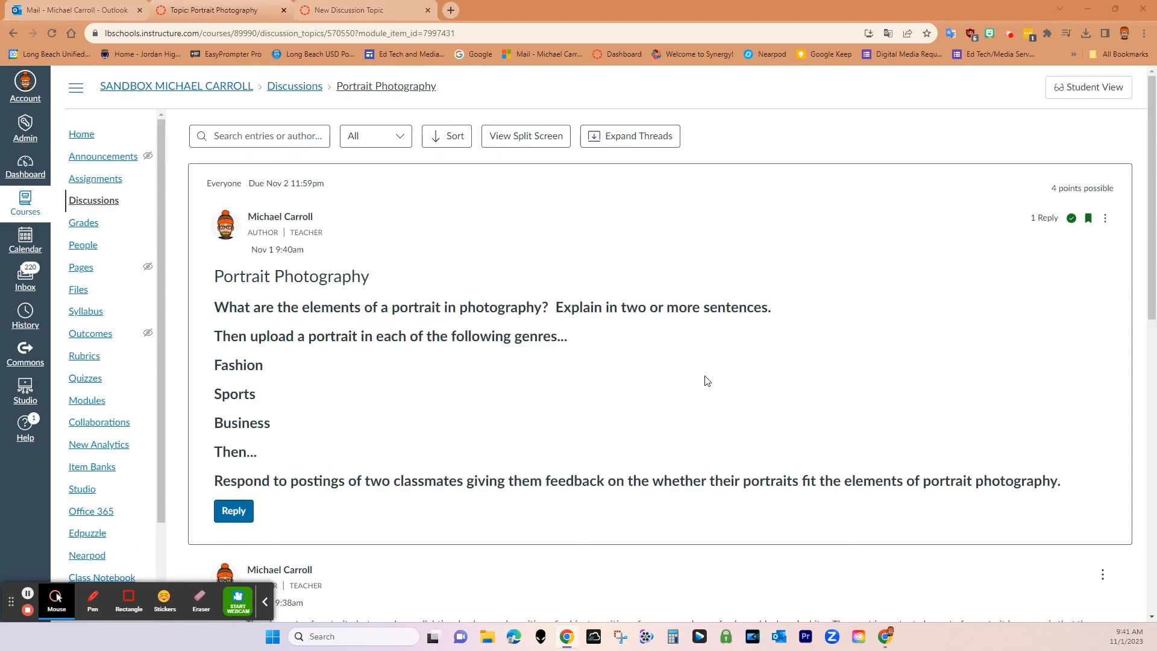
mouse_move(651, 393)
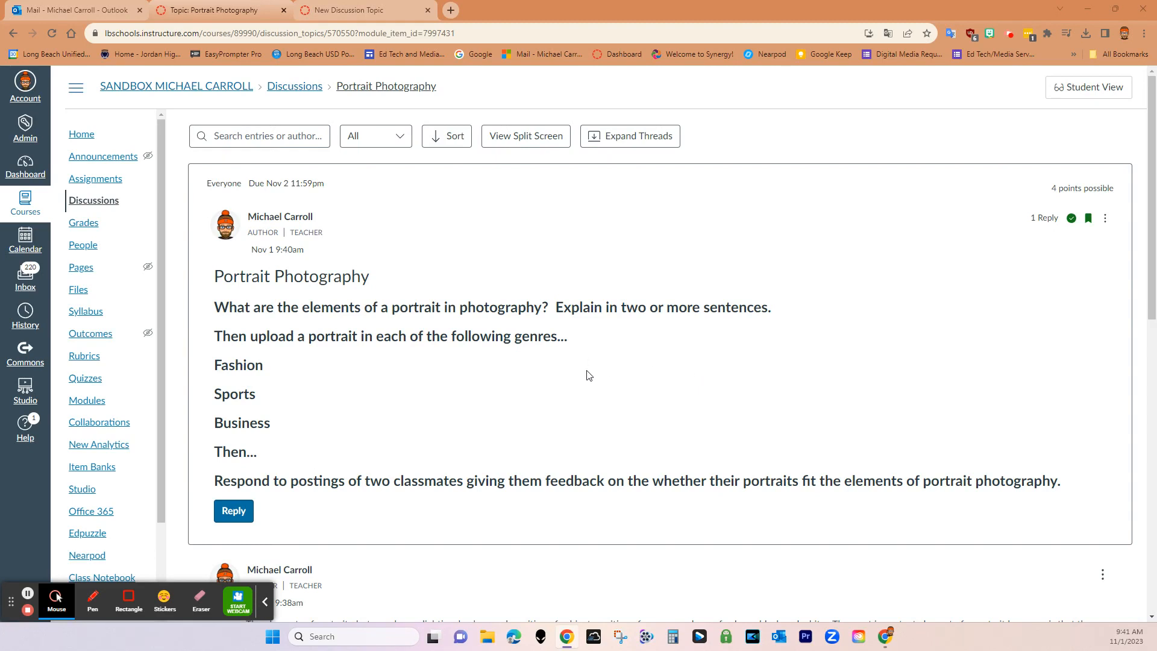
Show the course Modules page with Portrait Photography inside the Warmup 10.31.23 module
left_click(87, 400)
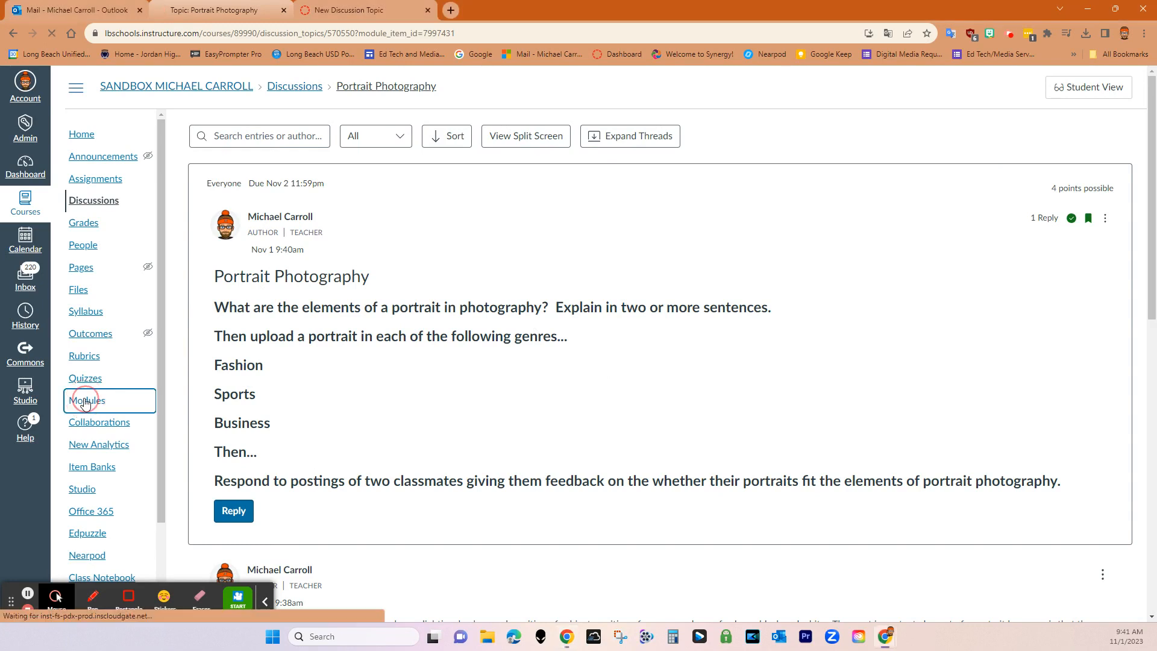
left_click(86, 400)
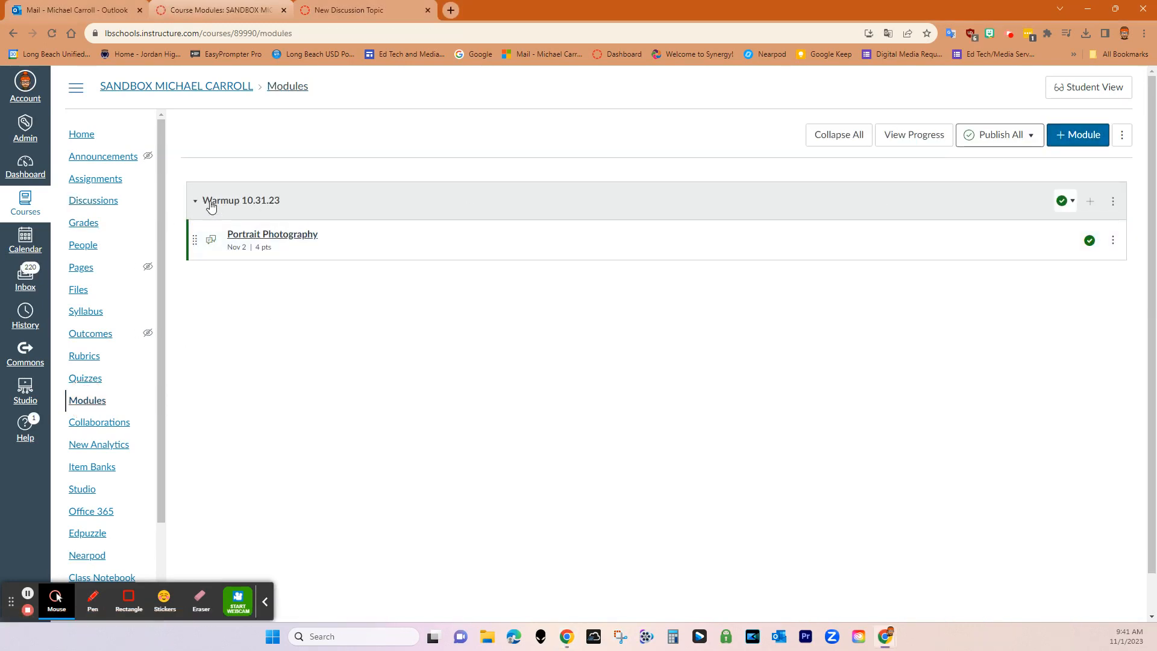
mouse_move(833, 215)
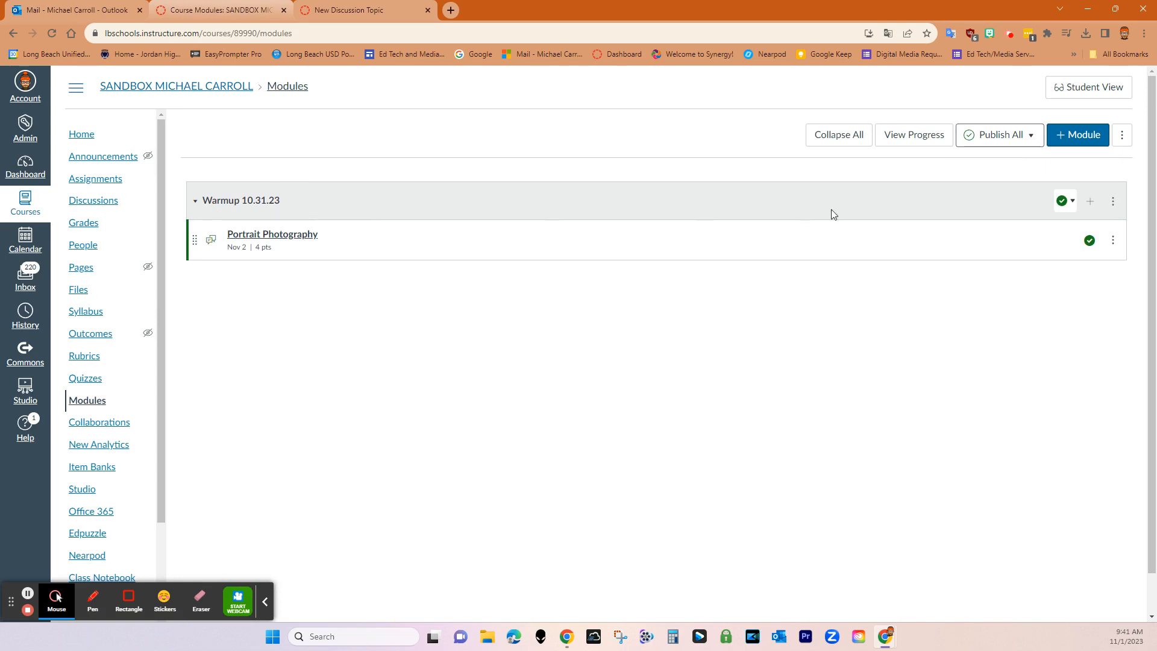
mouse_move(831, 243)
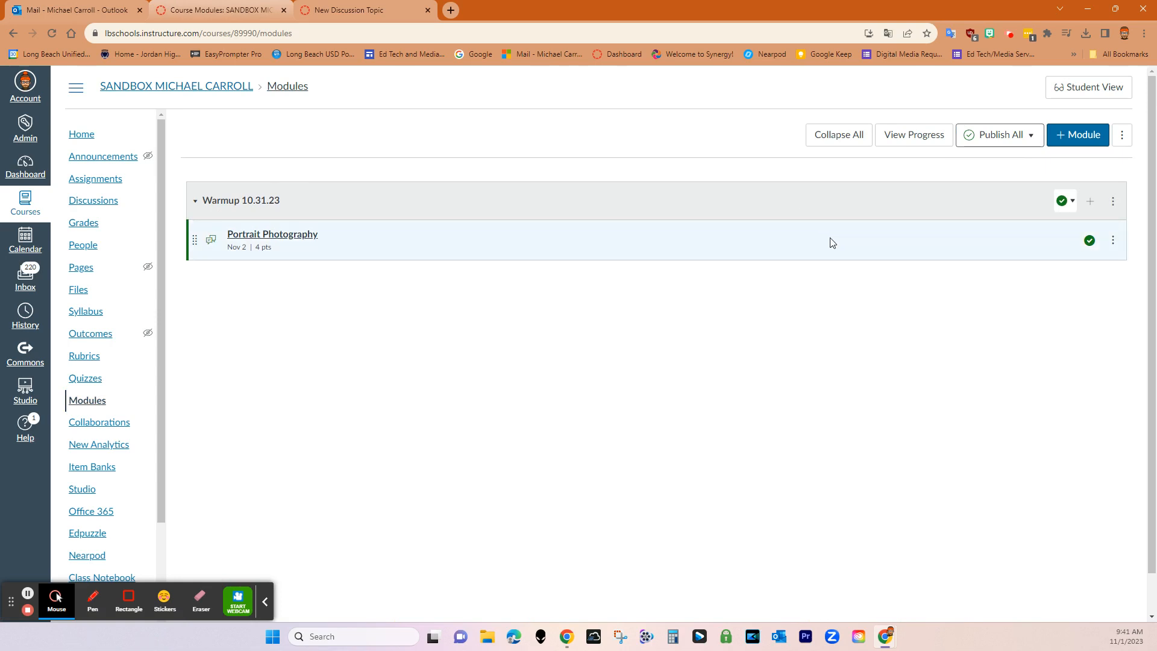
mouse_move(821, 247)
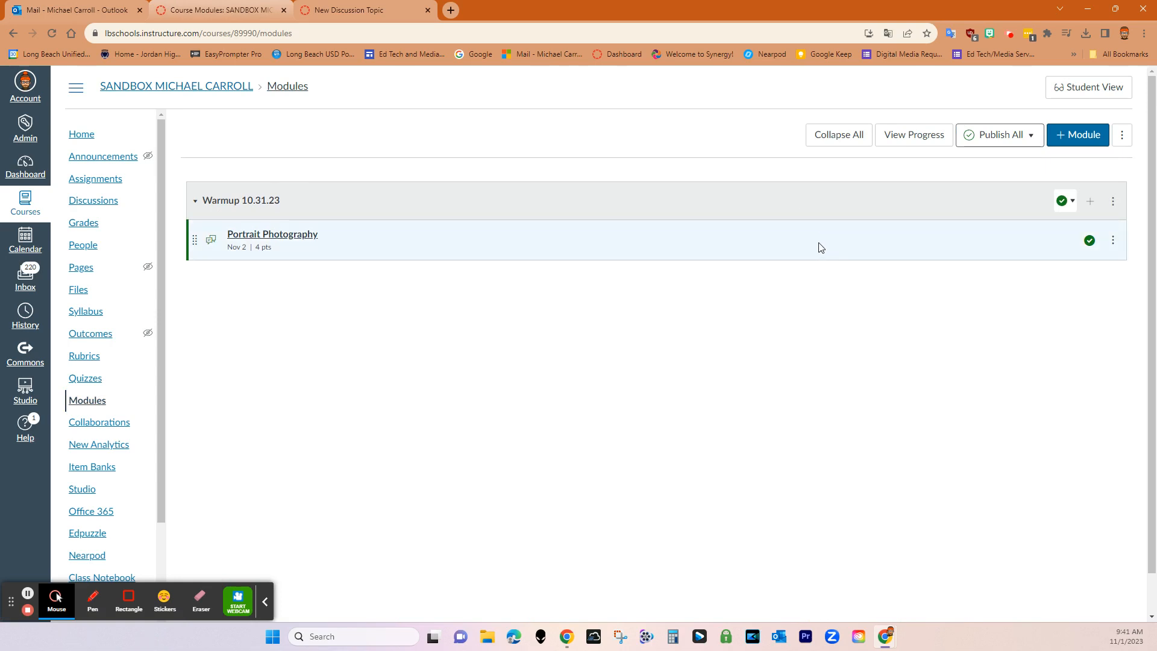
mouse_move(816, 250)
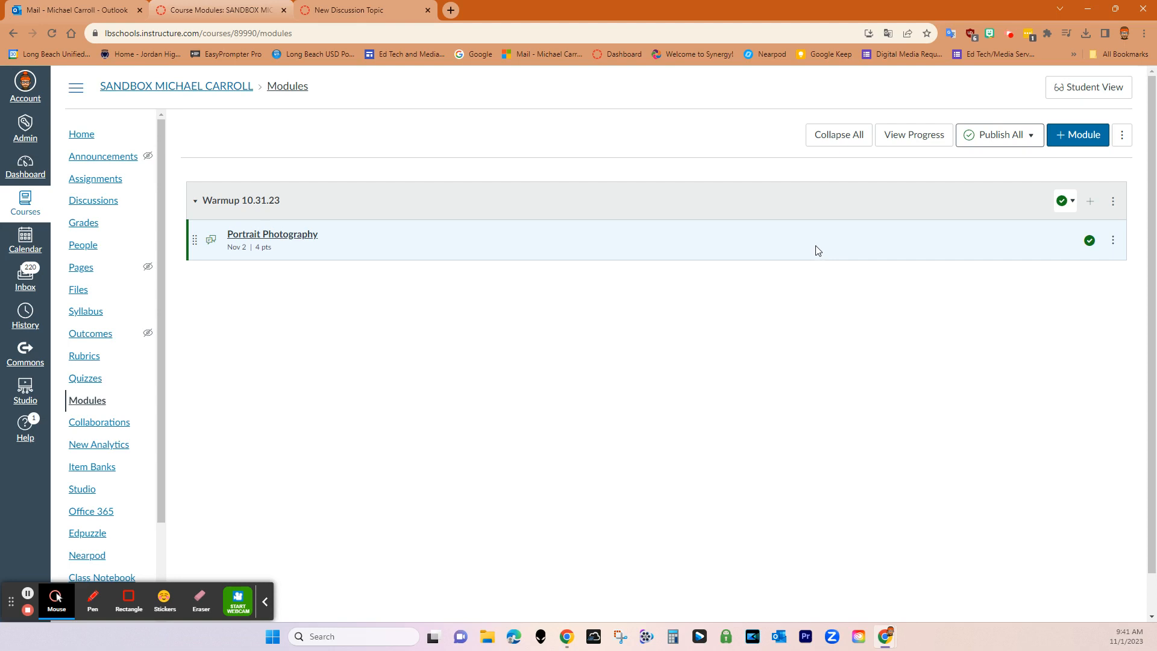
mouse_move(997, 242)
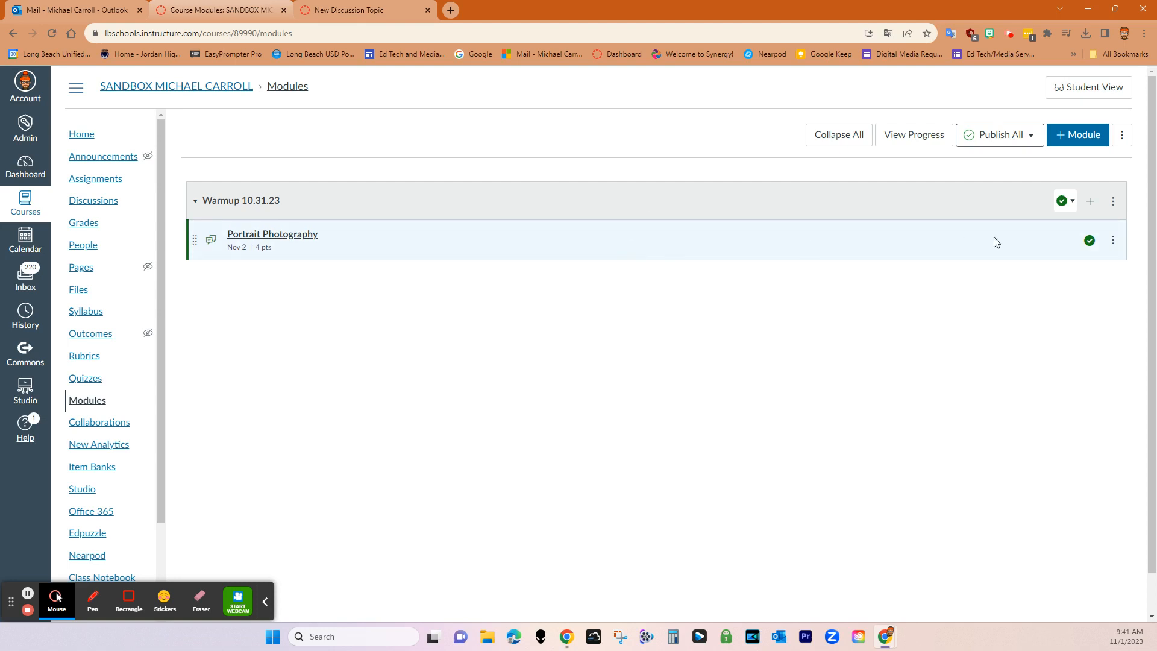
left_click(1089, 201)
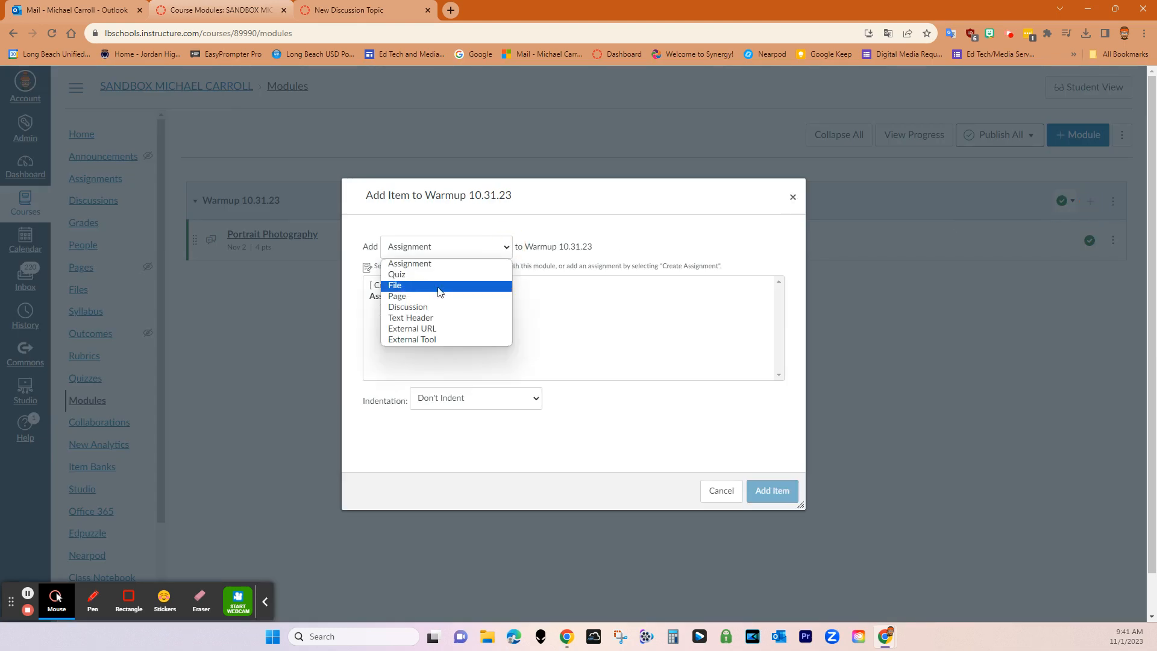
mouse_move(439, 310)
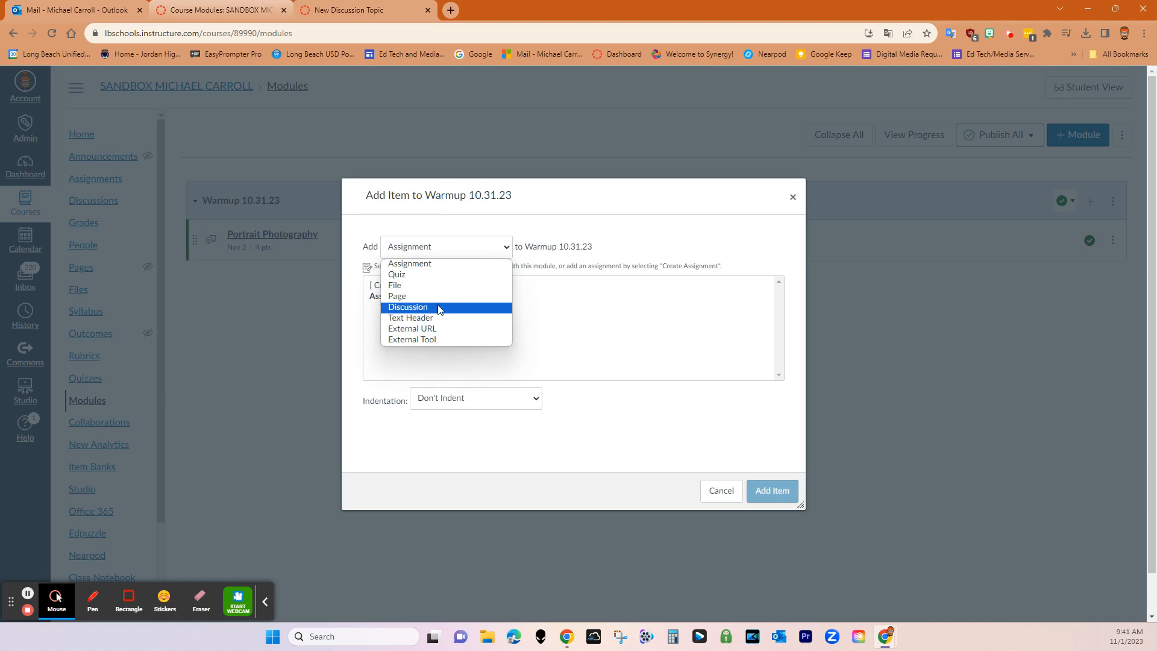
left_click(407, 307)
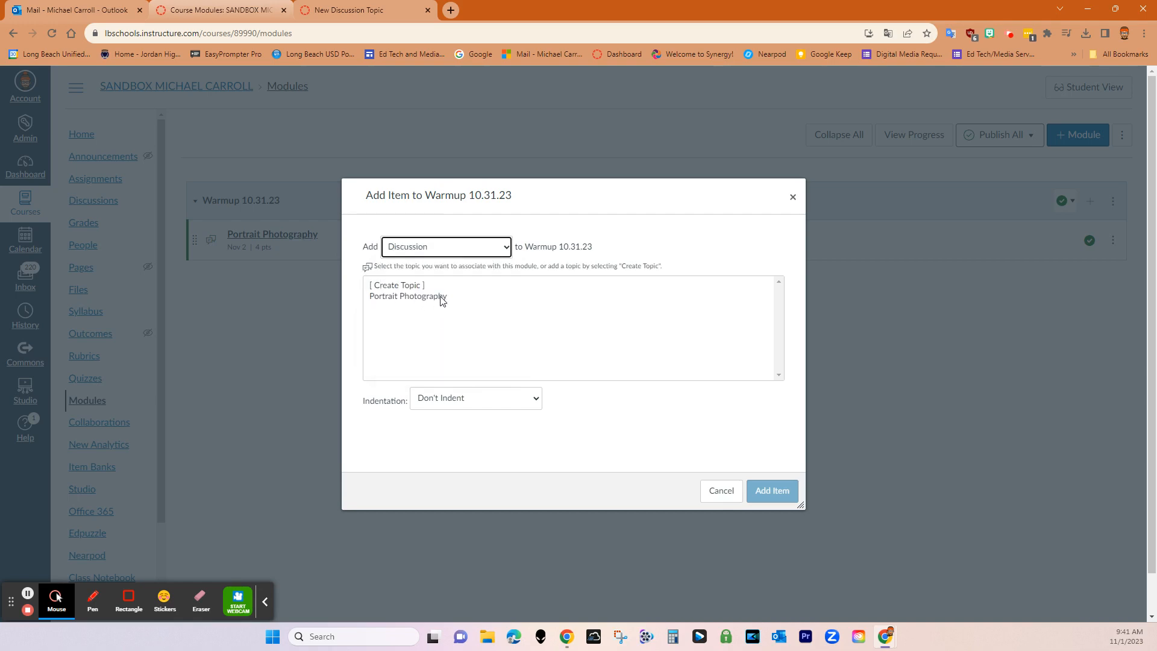
mouse_move(626, 392)
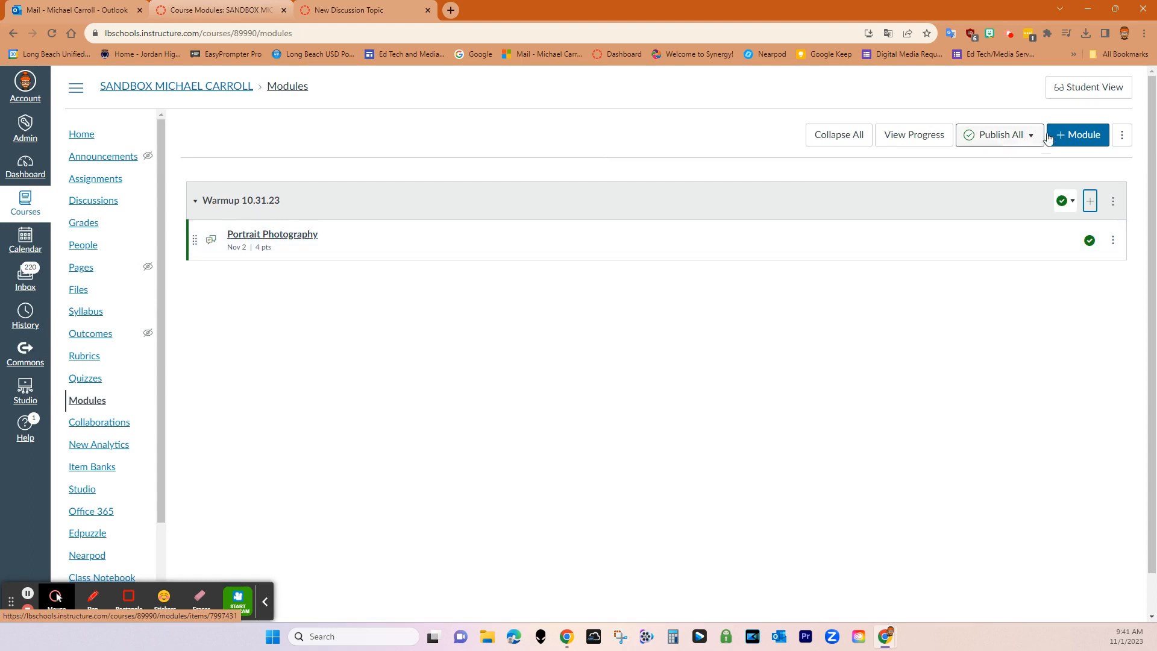
In Student View, open Portrait Photography from the module and scroll through the portrait reply
left_click(1087, 87)
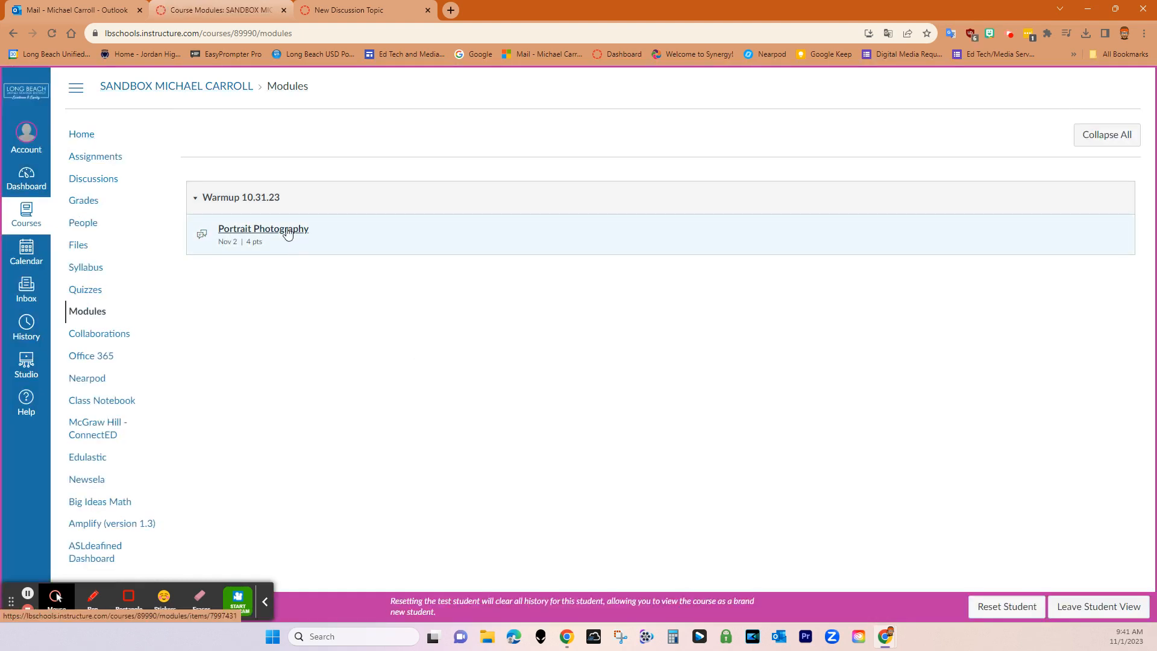
left_click(263, 229)
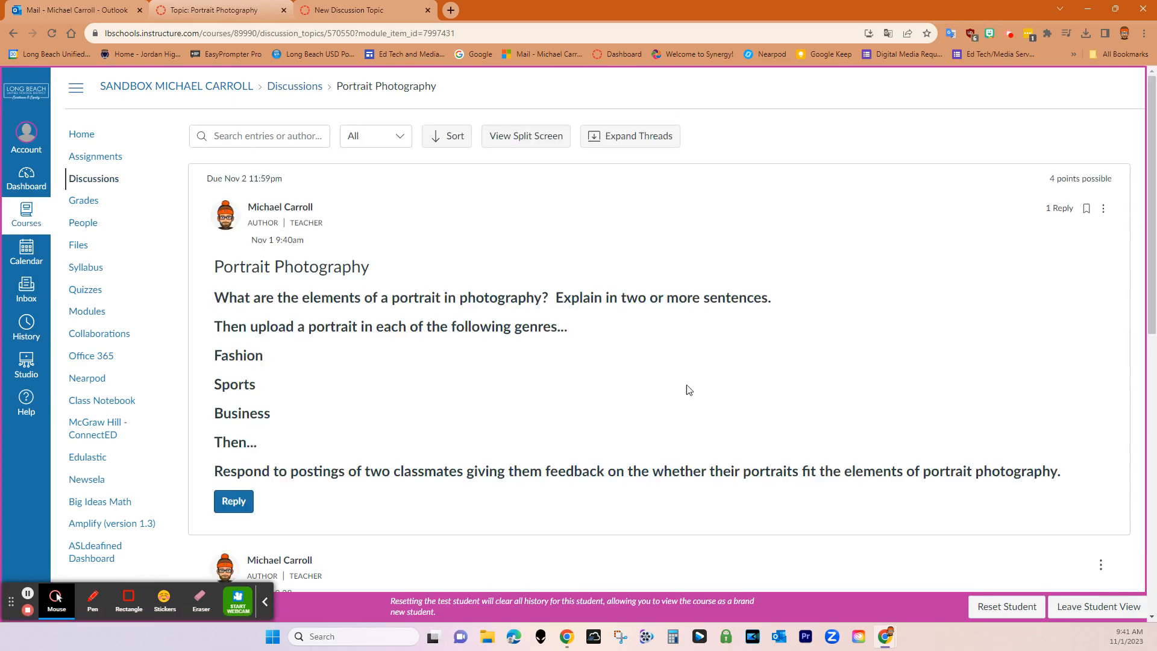
mouse_move(798, 461)
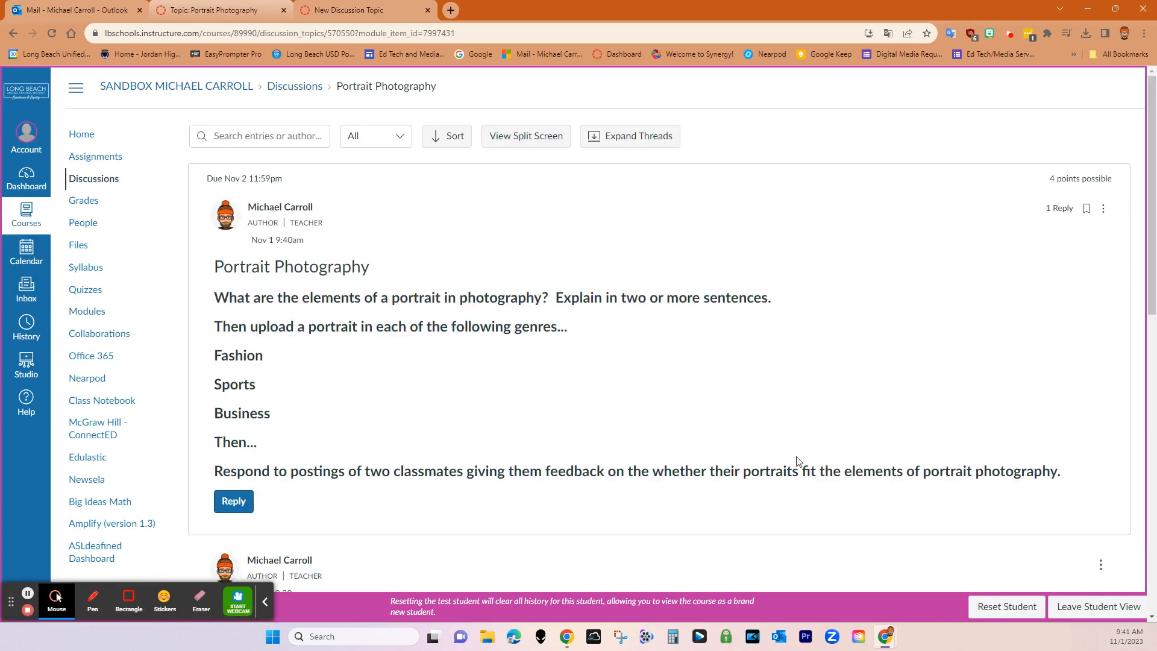
scroll("down", 3)
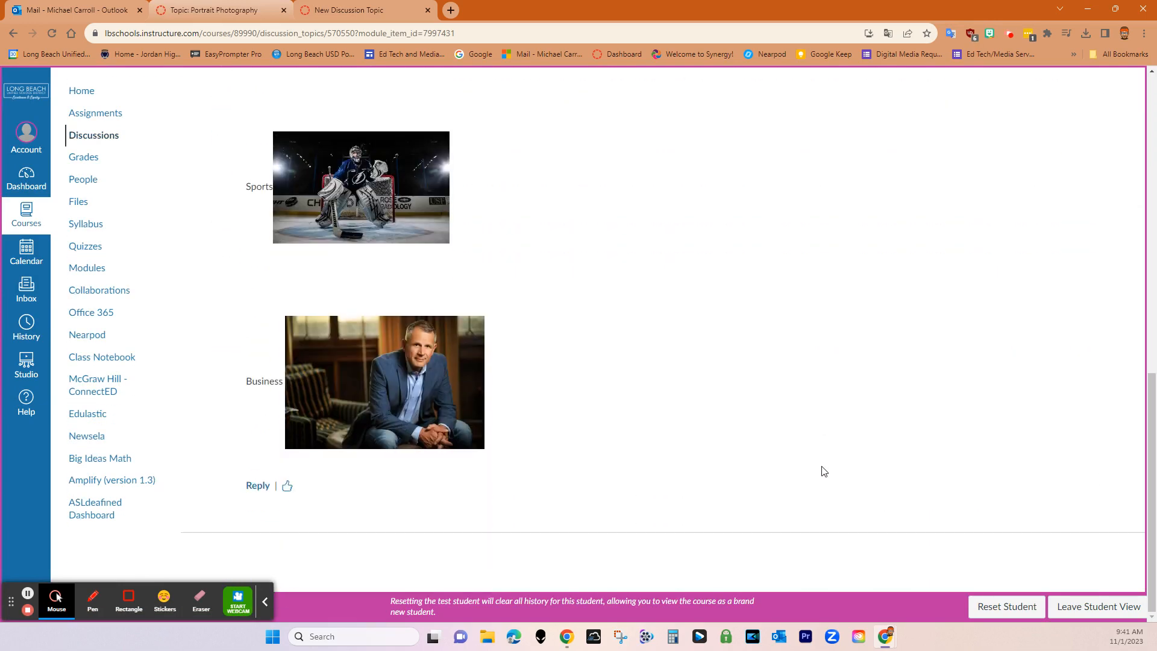
scroll("up", 3)
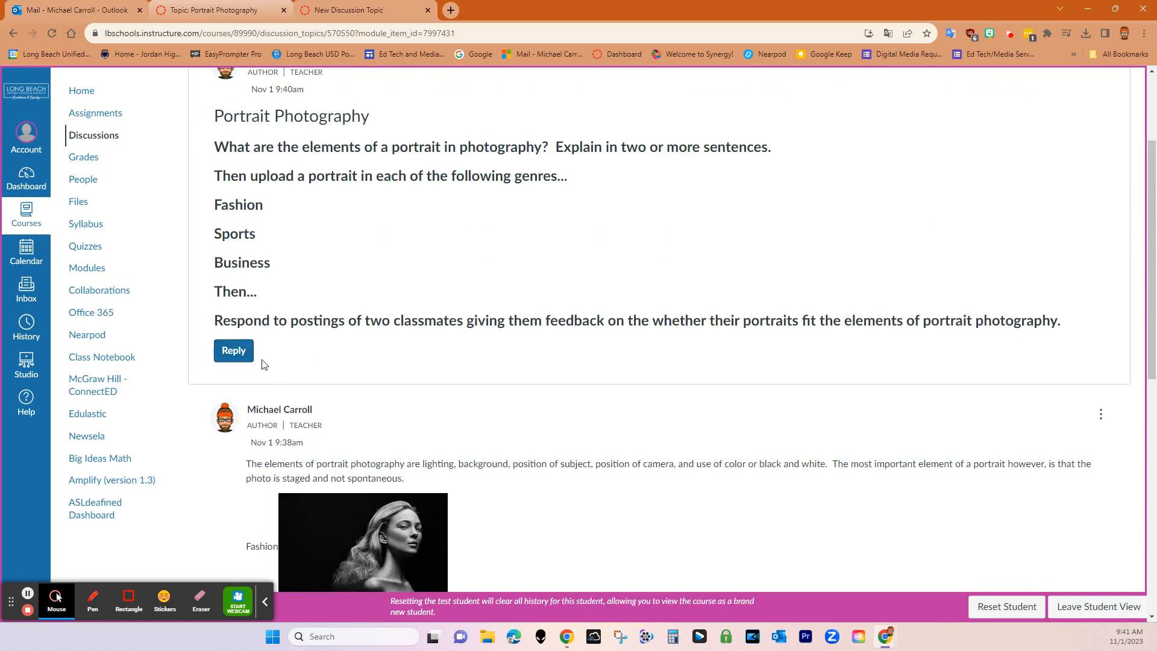
scroll("down", 3)
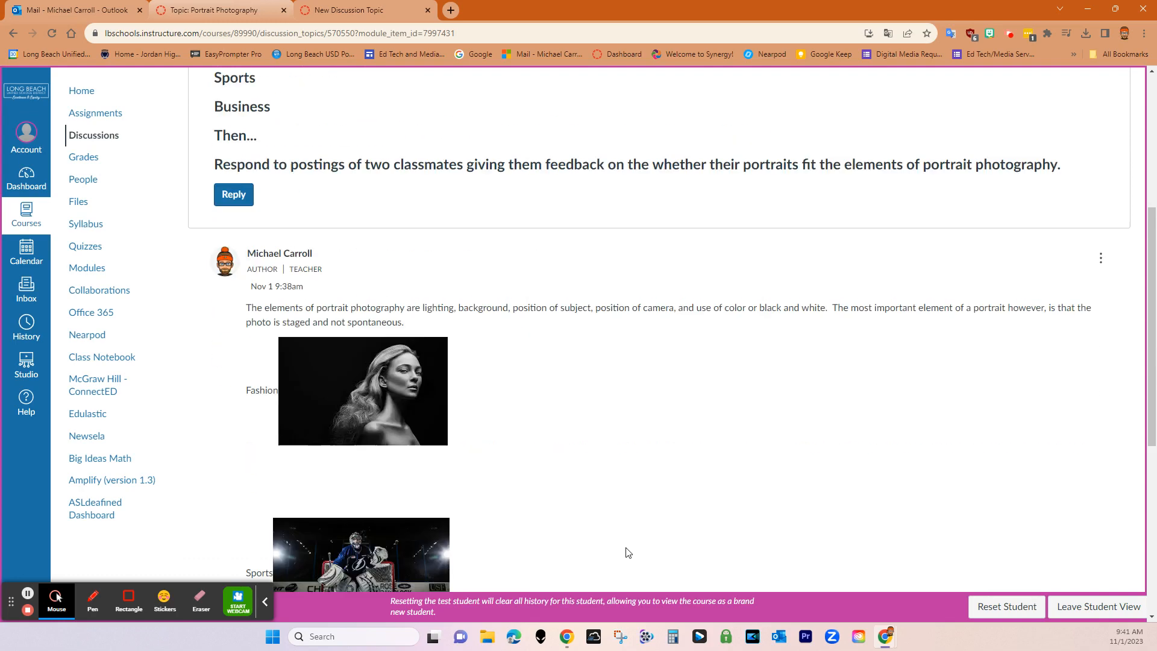
scroll("down", 3)
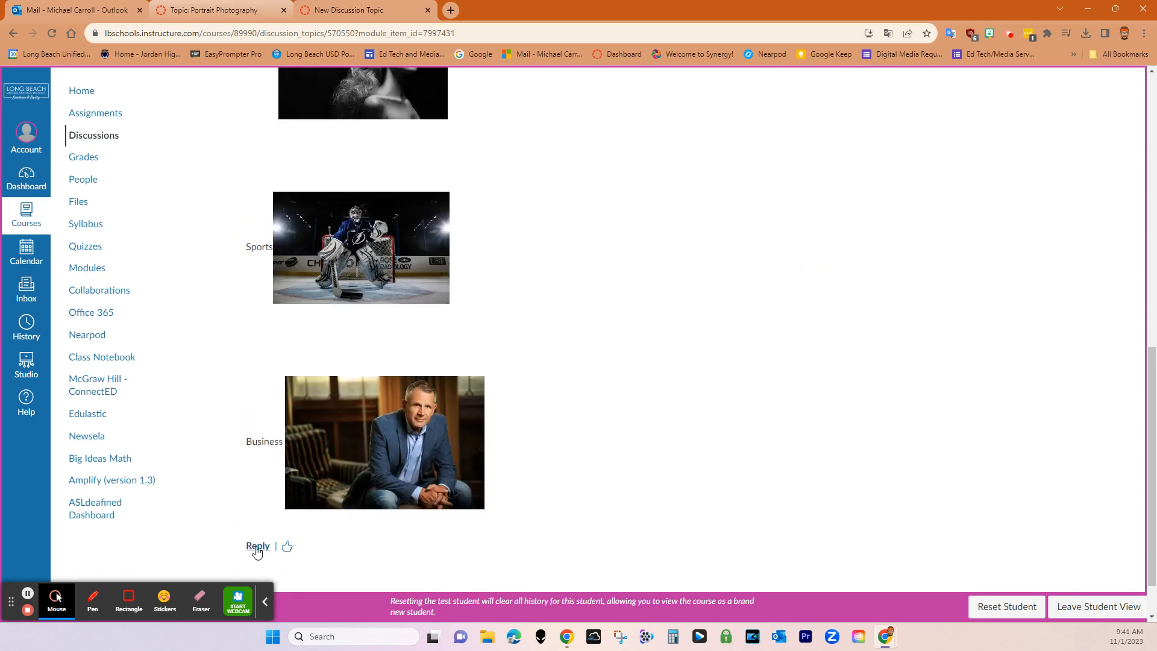
scroll("up", 3)
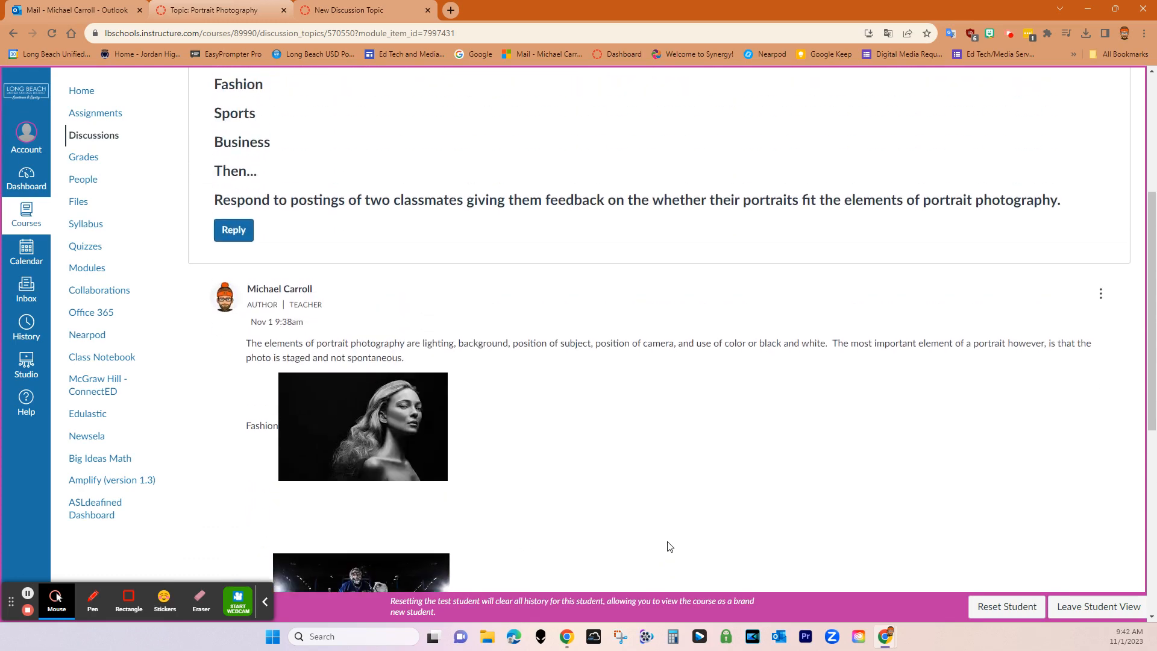
scroll("up", 3)
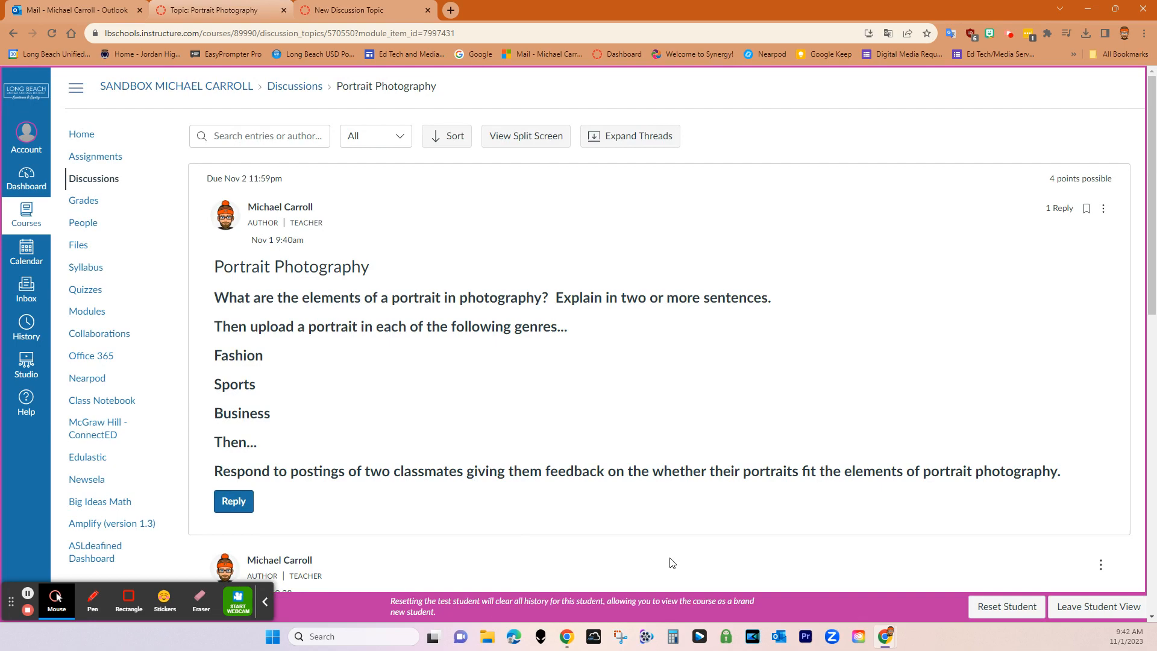
mouse_move(779, 469)
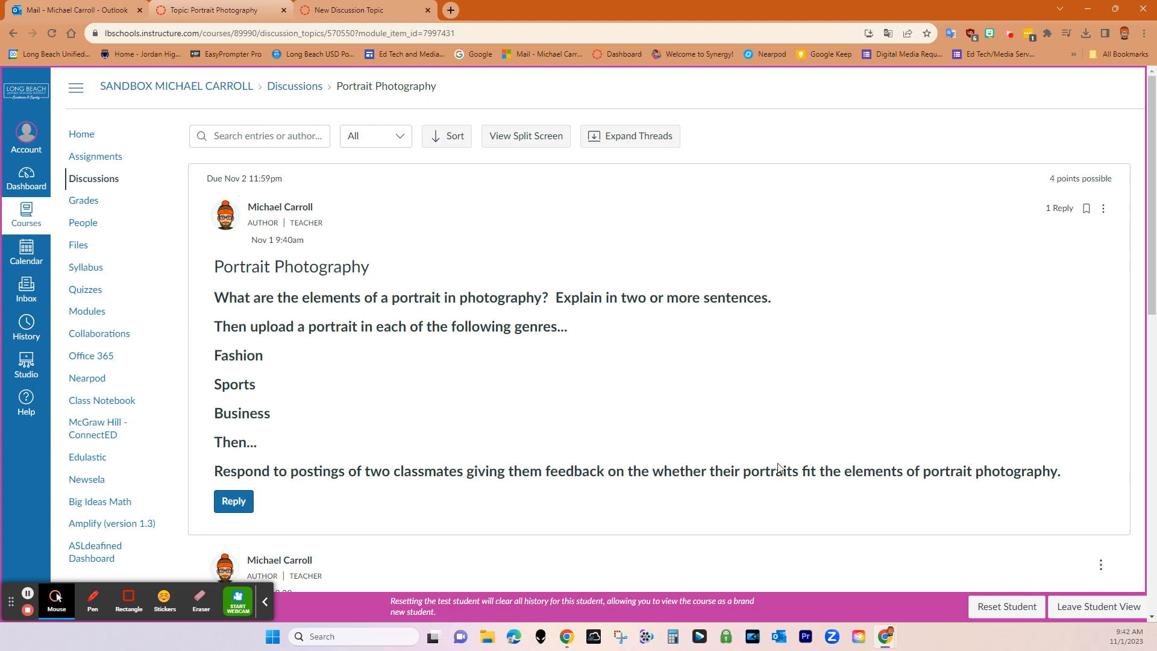
mouse_move(682, 470)
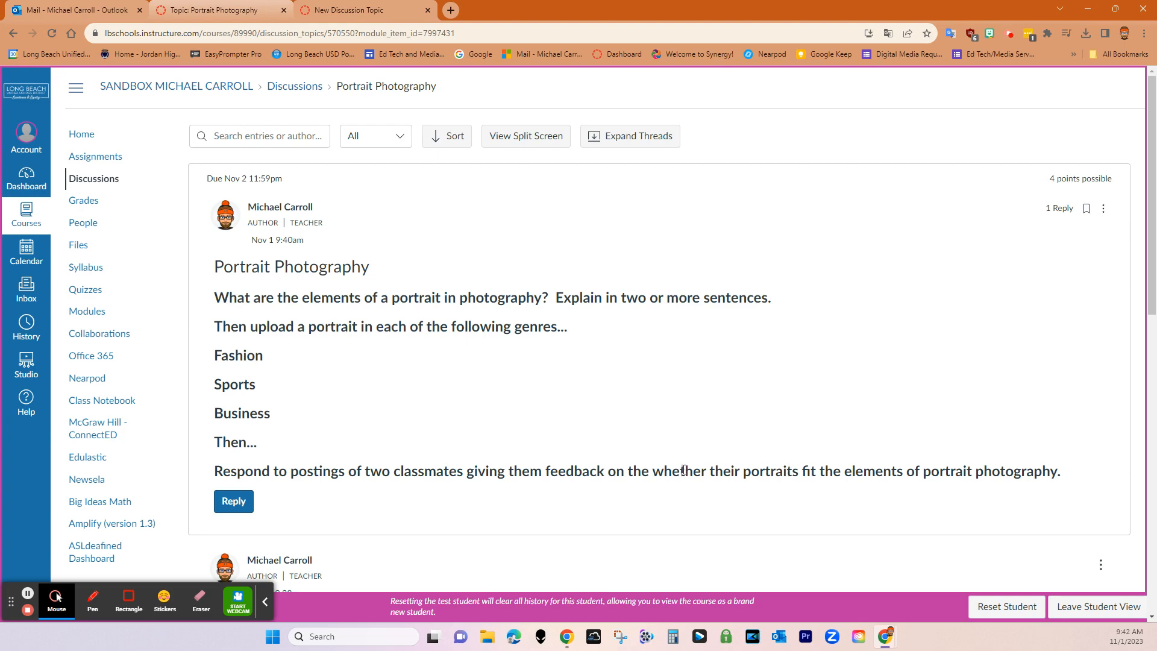
mouse_move(695, 460)
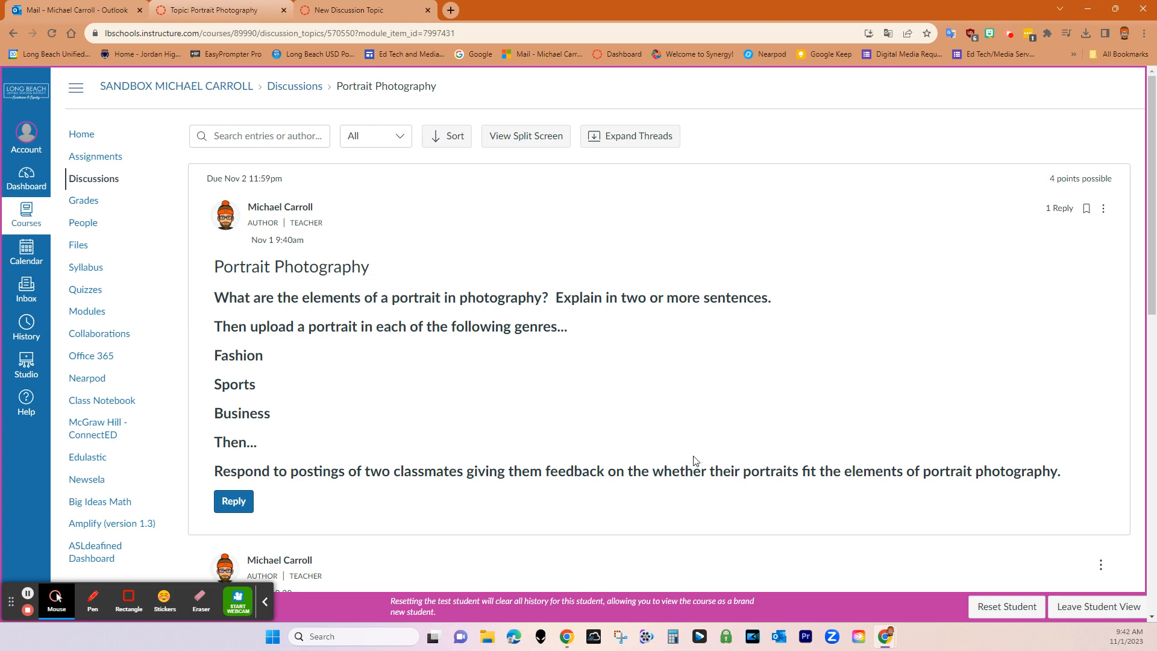
mouse_move(693, 460)
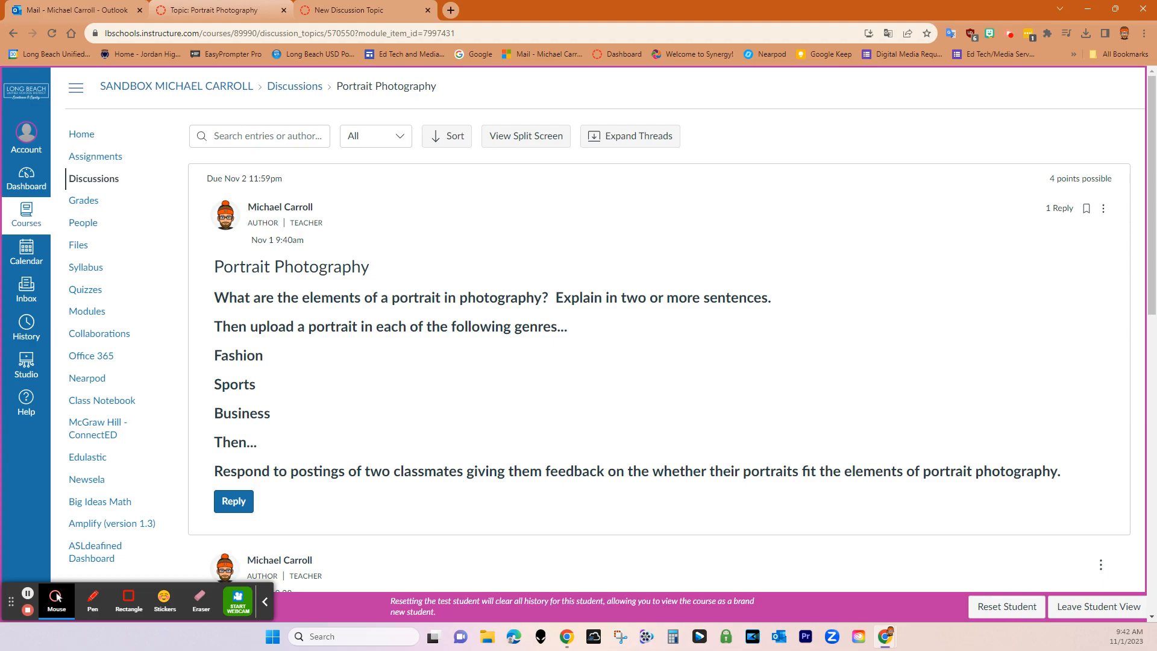